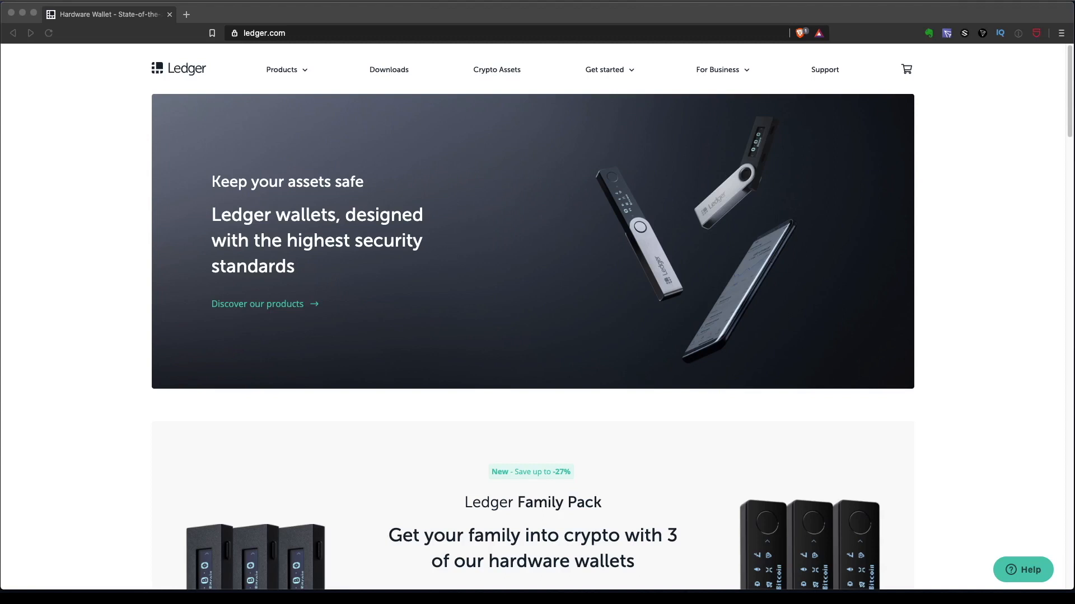
mouse_move(321, 99)
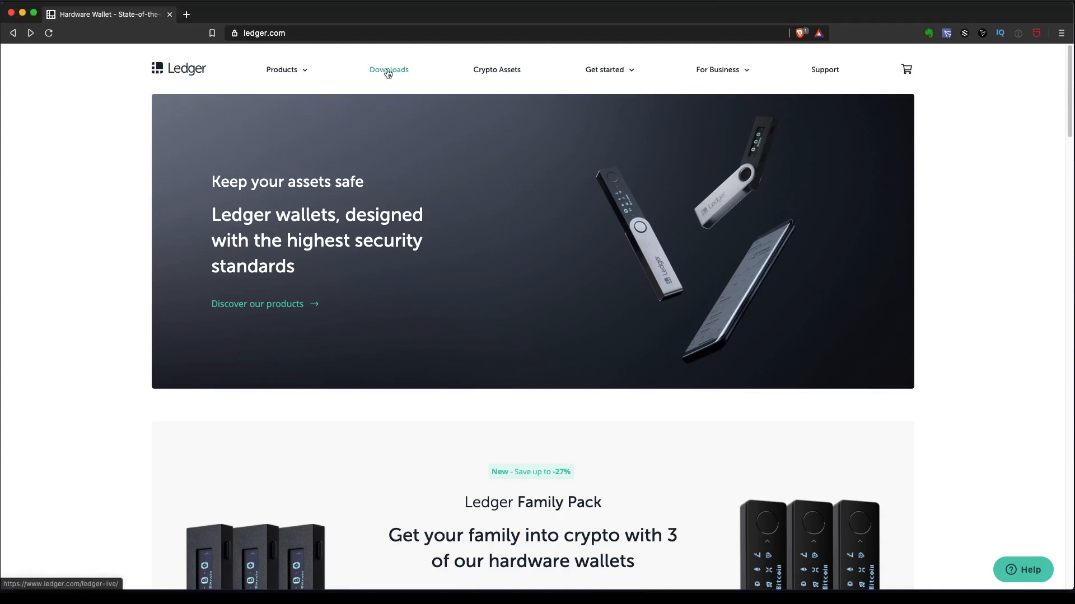
Go from Ledger's home page to the Ledger Live page and on to its download page.
click(389, 70)
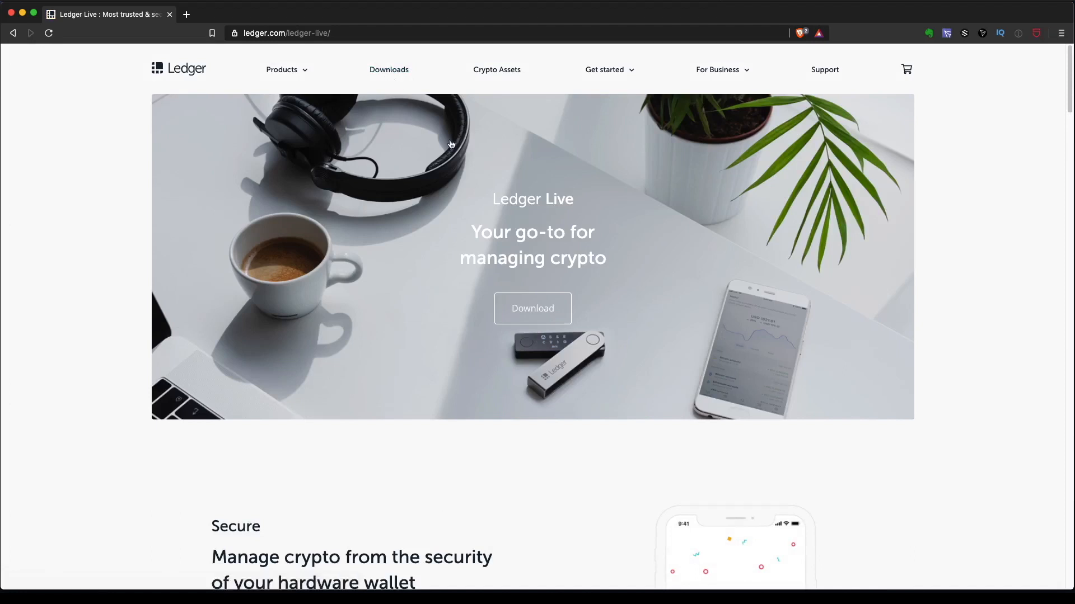
mouse_move(570, 276)
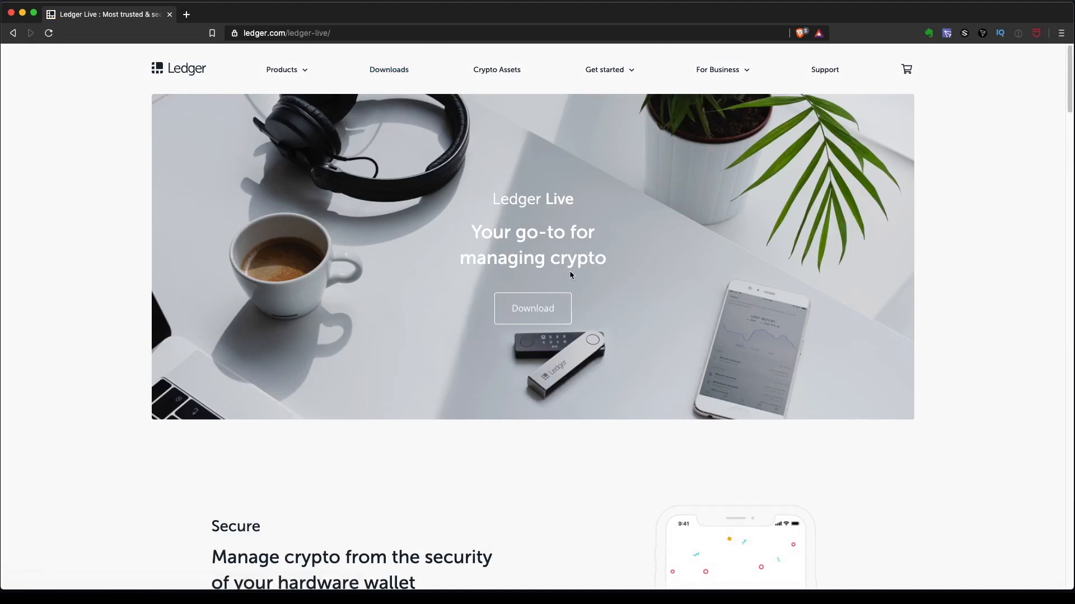
click(533, 309)
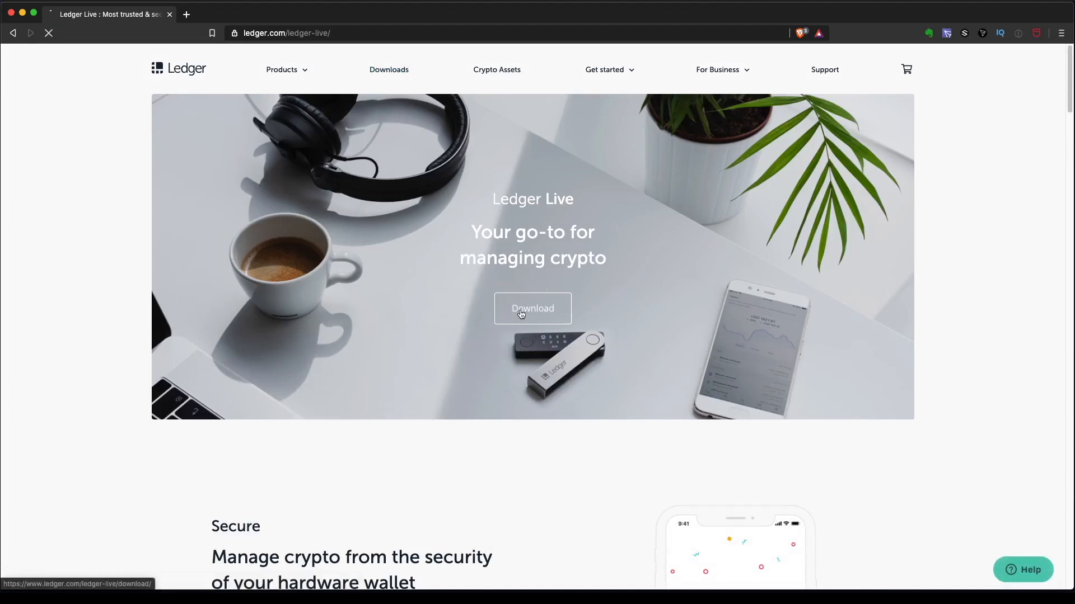
Reach the download page and scroll to the desktop platform options (Windows, Mac, Linux).
click(533, 309)
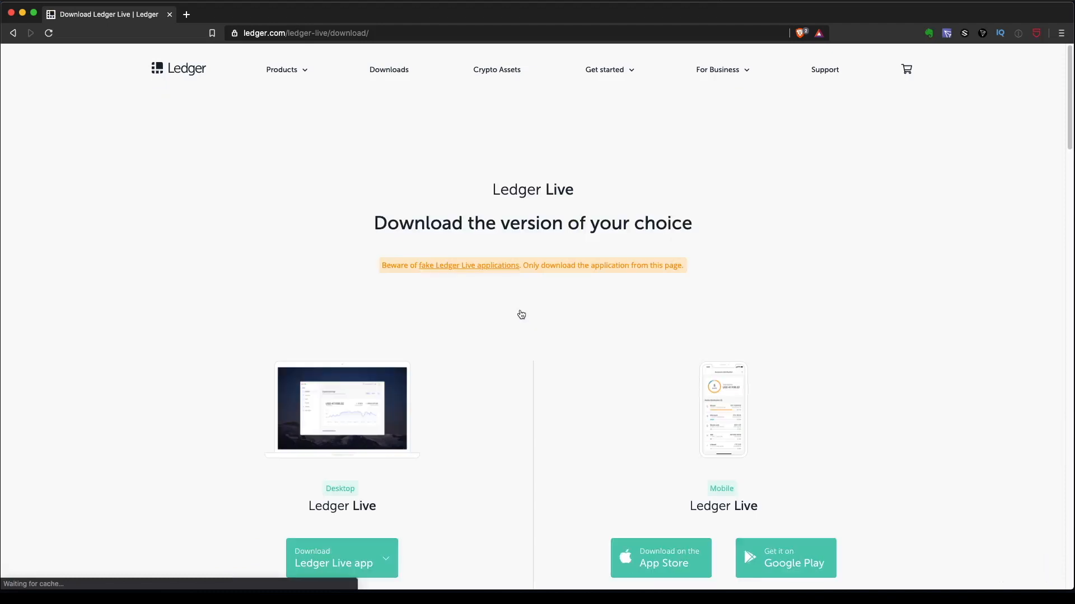
scroll(down, 3)
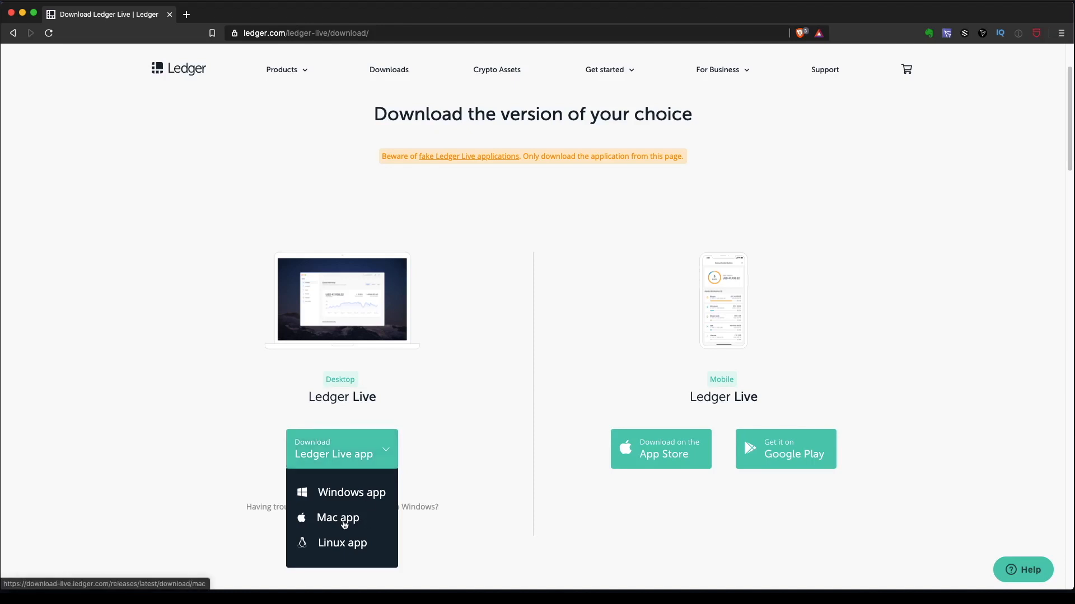
mouse_move(344, 520)
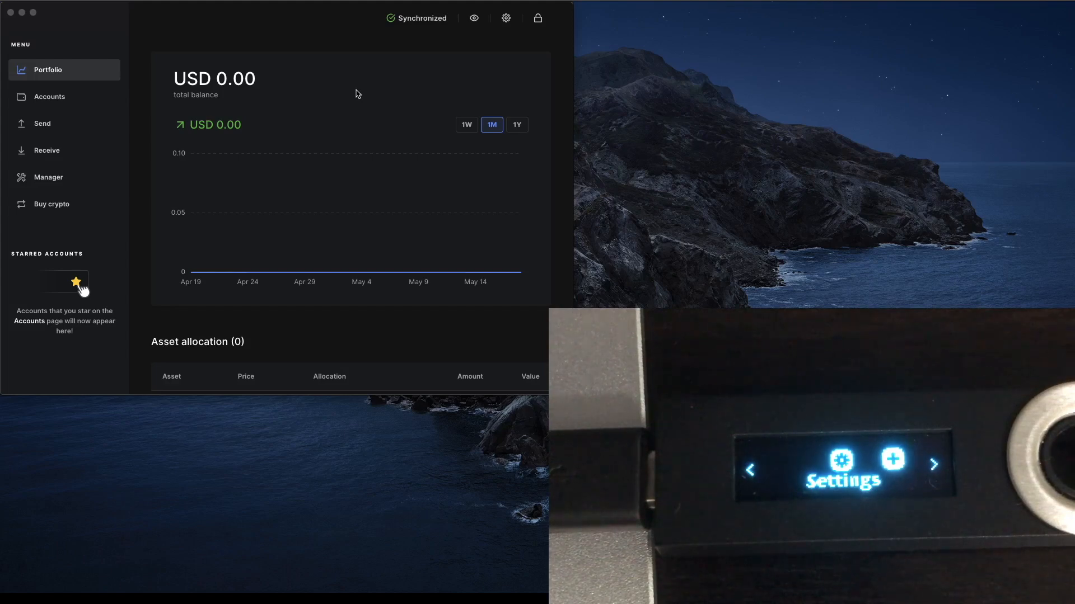
mouse_move(141, 100)
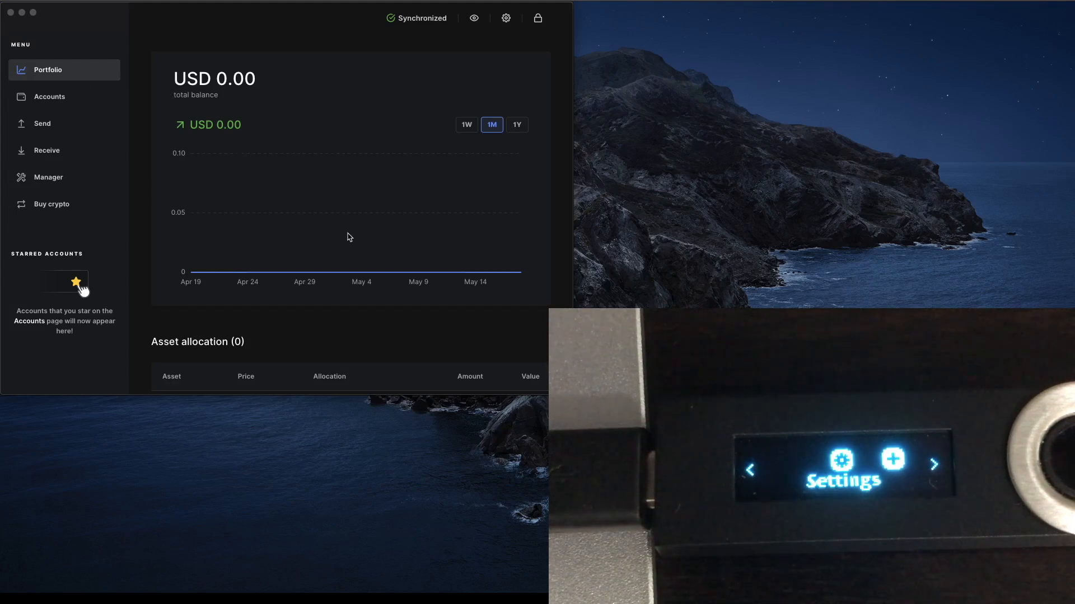
mouse_move(296, 225)
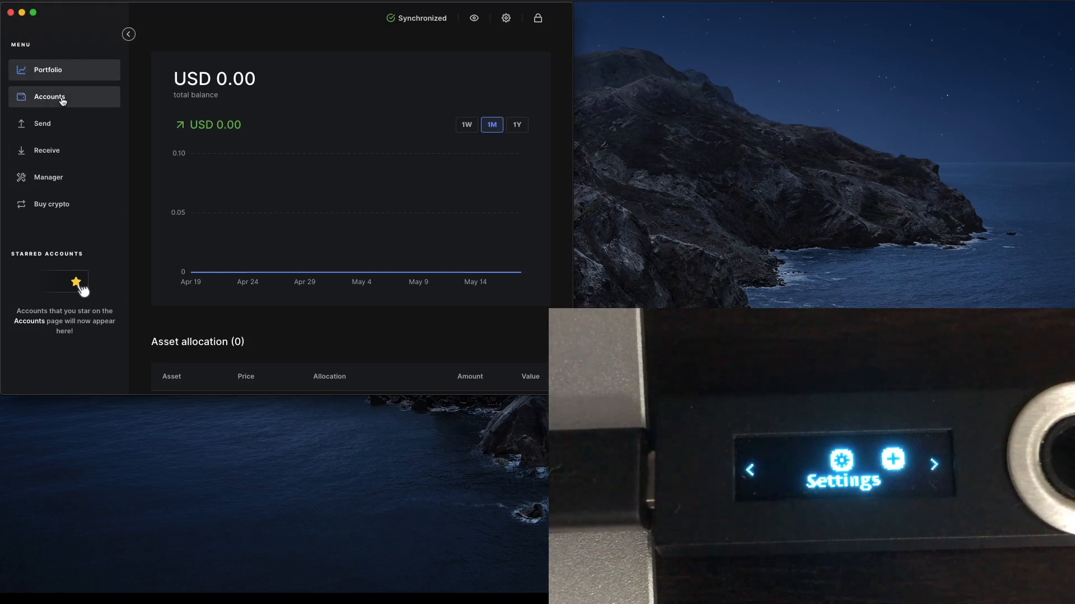
Show the Accounts page listing the empty Bitcoin 1 (segwit) account.
click(42, 123)
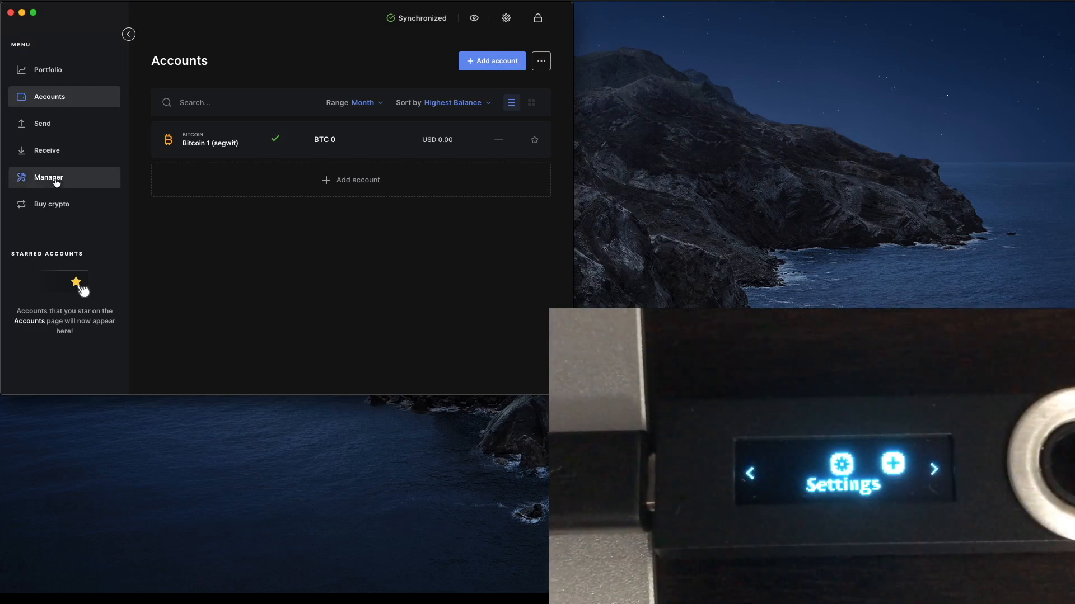
Open the Manager section for the Ledger Nano S and its app catalog.
click(49, 177)
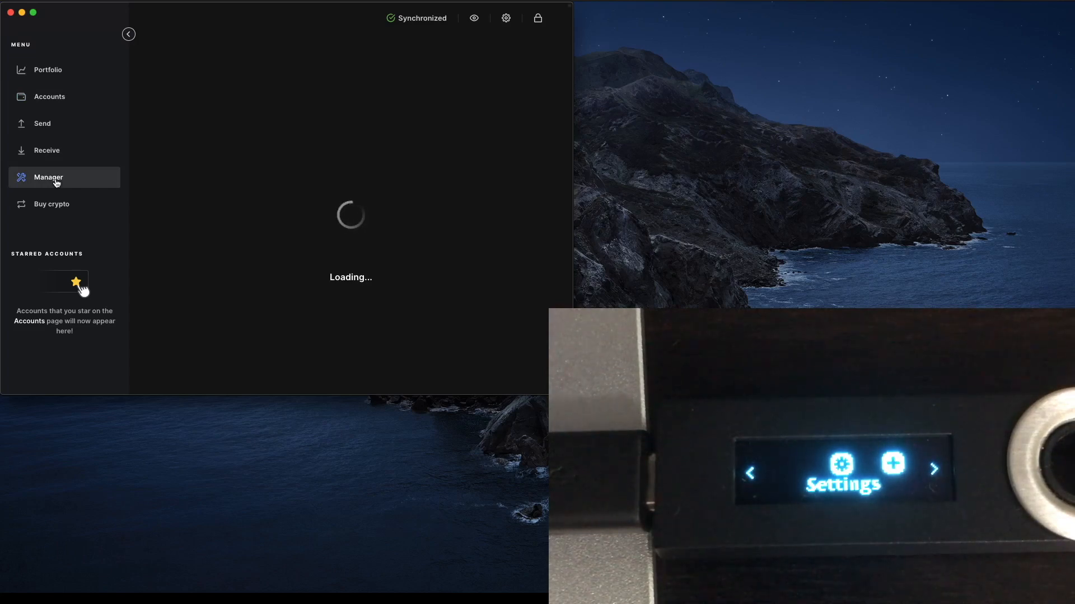
mouse_move(366, 228)
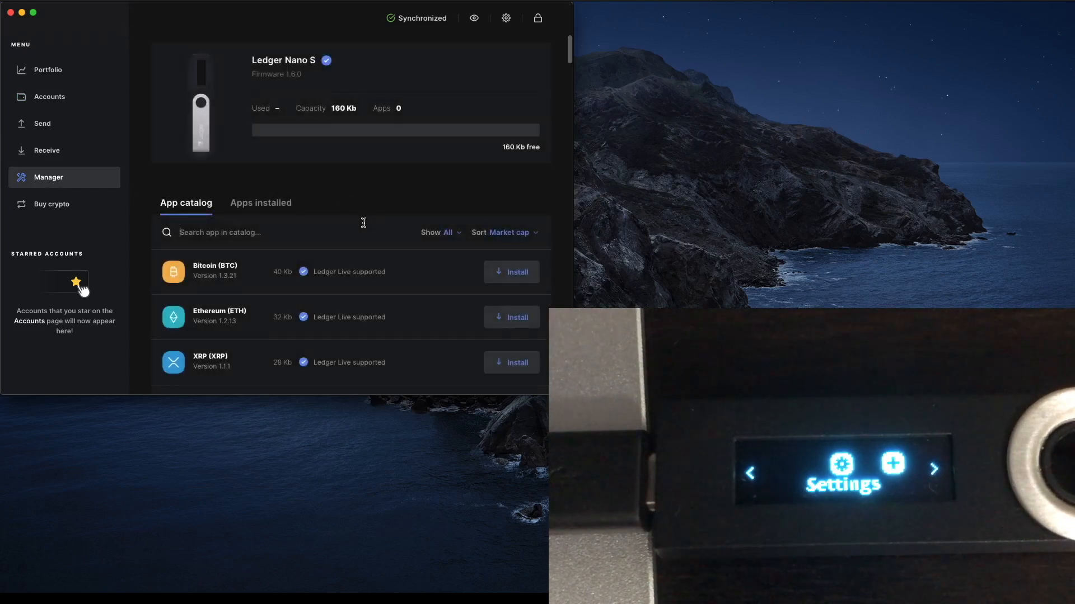
mouse_move(221, 342)
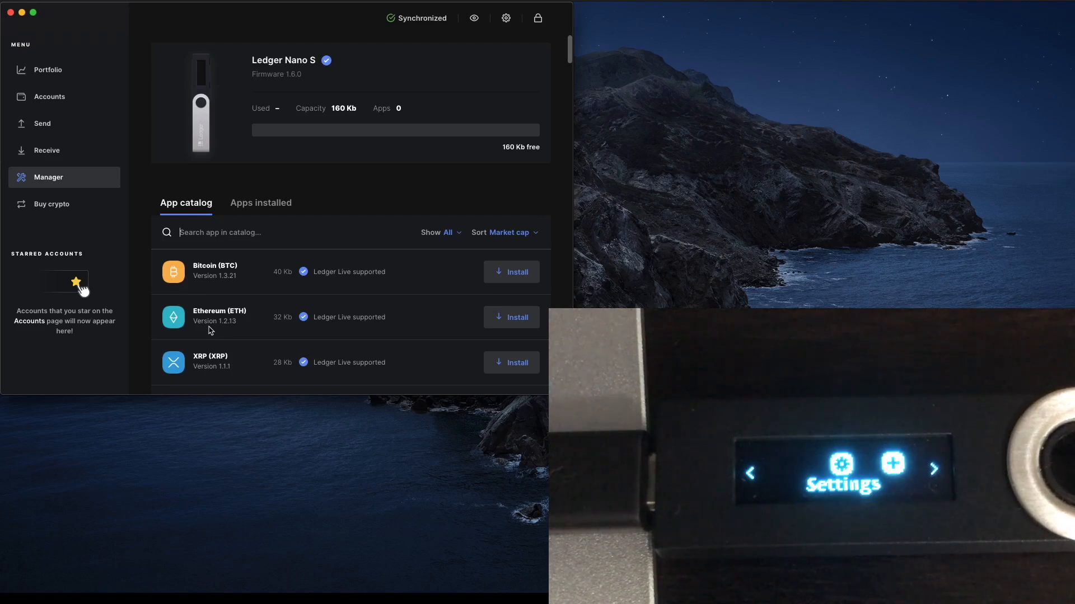
mouse_move(450, 329)
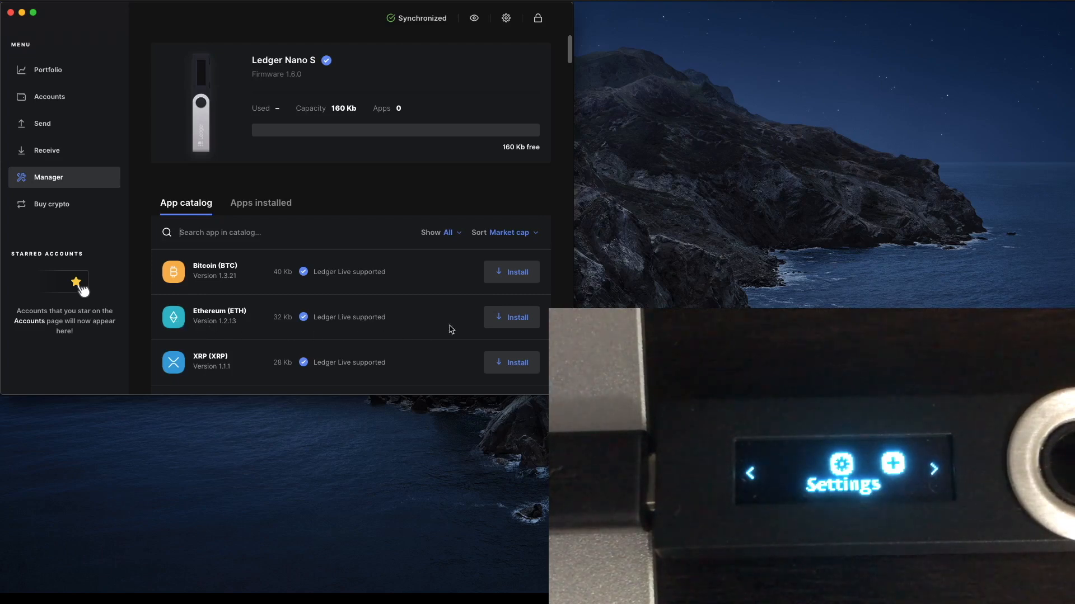
mouse_move(514, 323)
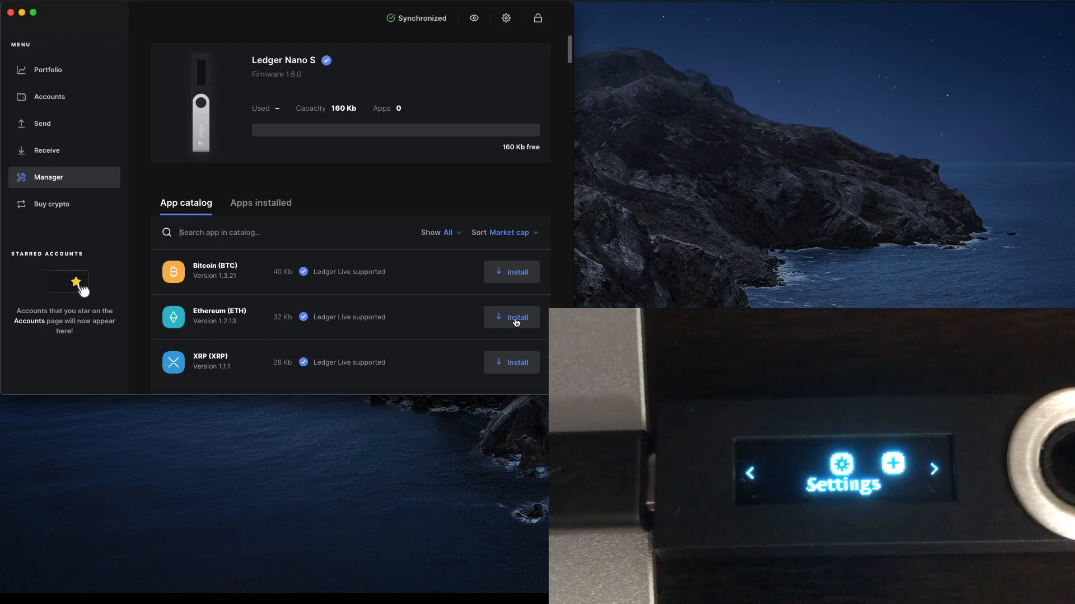
mouse_move(270, 73)
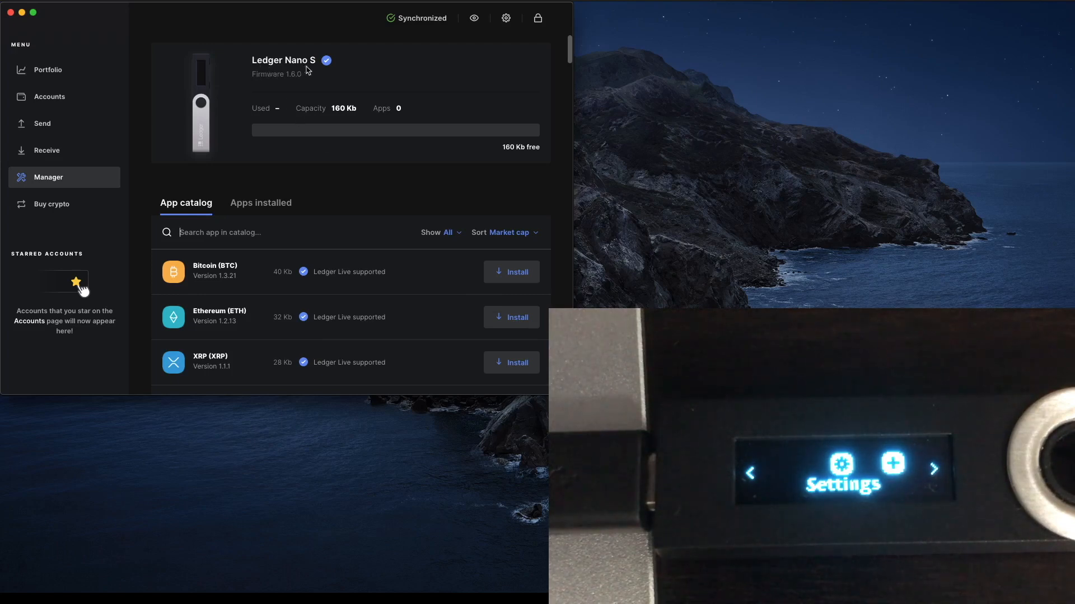
mouse_move(353, 119)
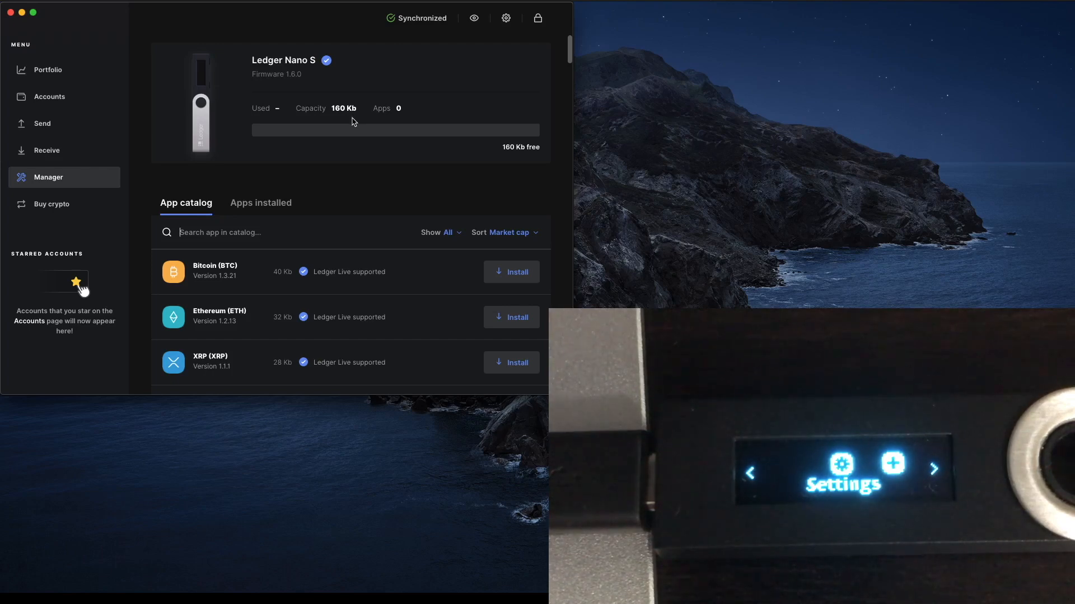
mouse_move(499, 318)
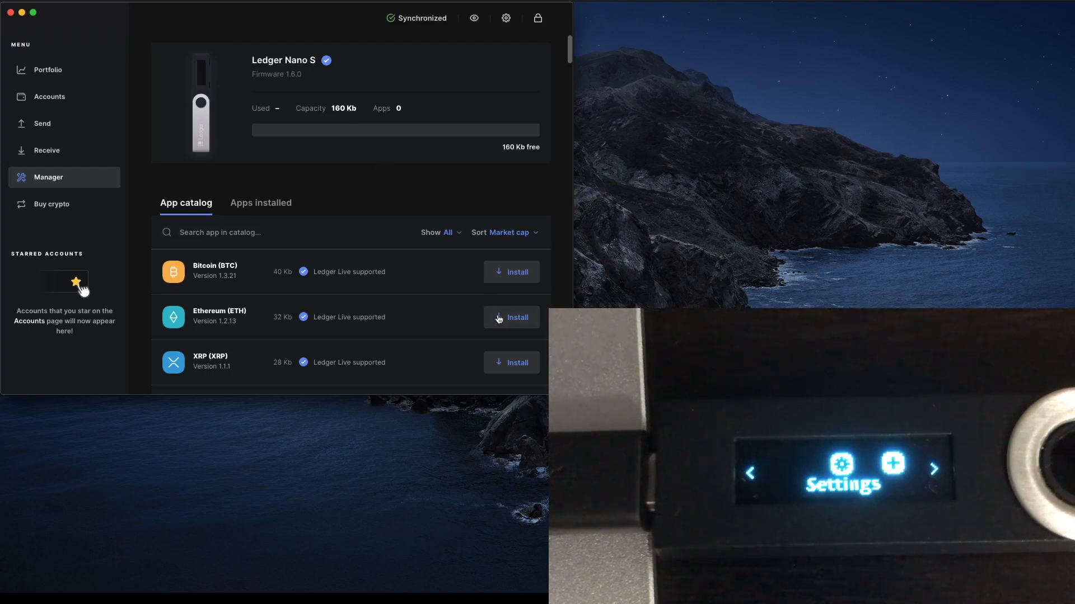
Install the Ethereum (ETH) app on the Nano S and list the installed apps.
click(511, 317)
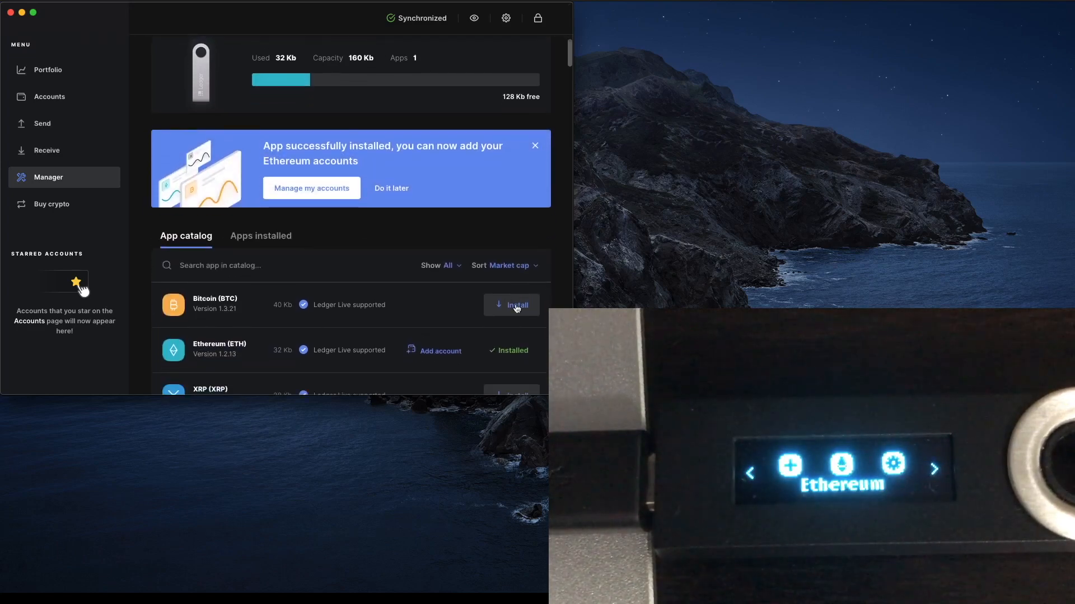
mouse_move(513, 363)
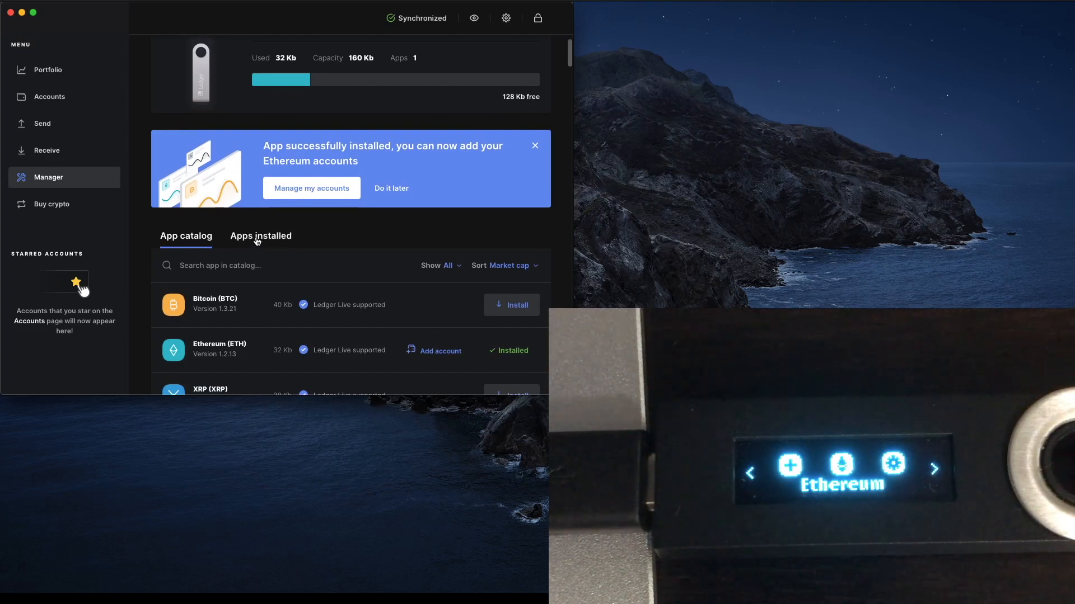
click(260, 235)
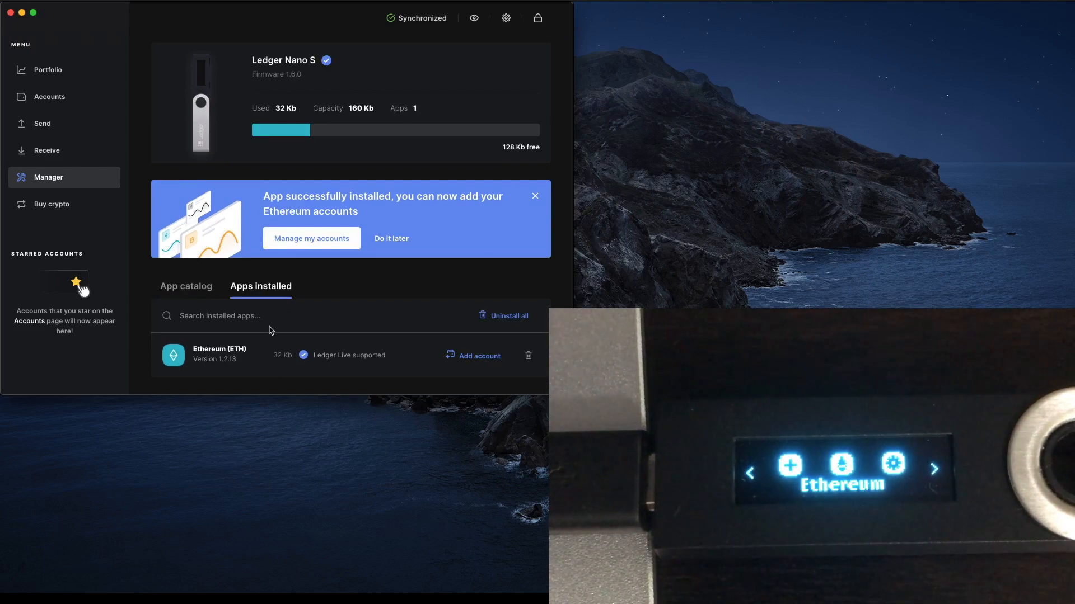
mouse_move(369, 339)
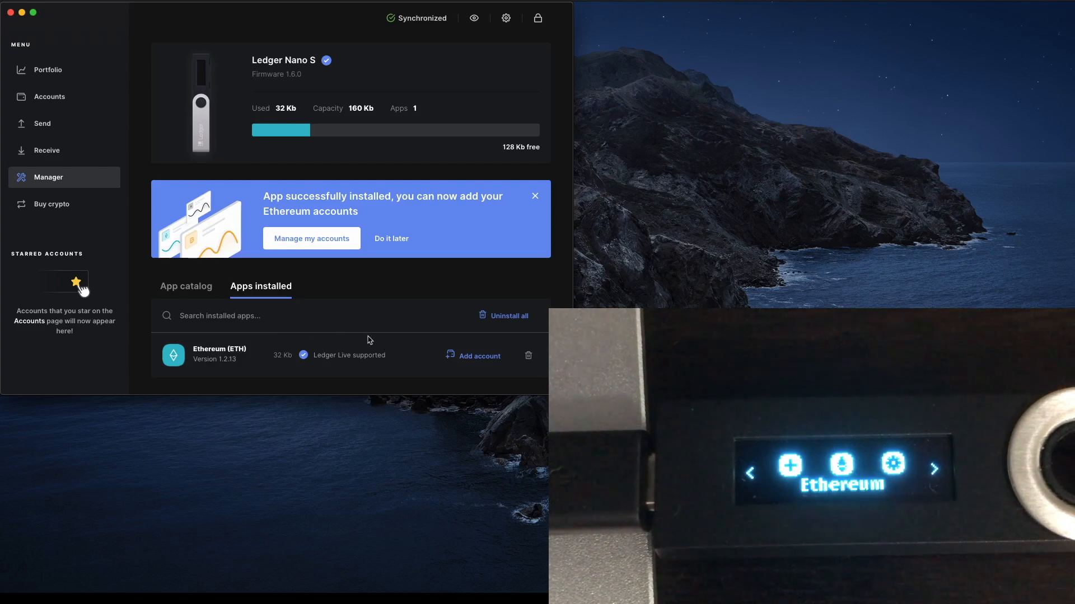
mouse_move(528, 356)
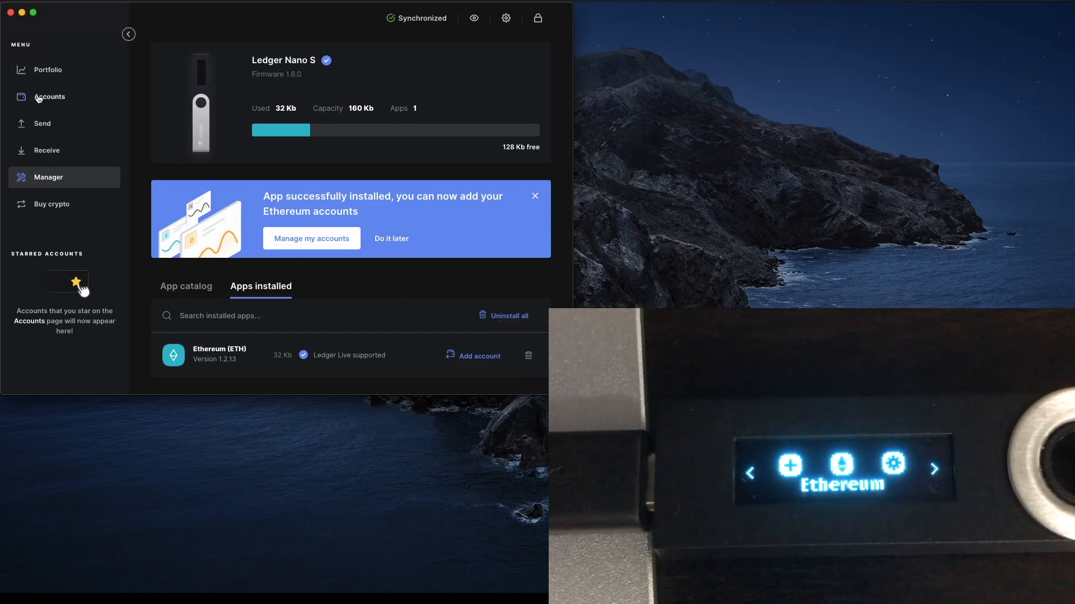
Begin adding a new account with Ethereum (ETH) chosen as the crypto asset.
click(49, 96)
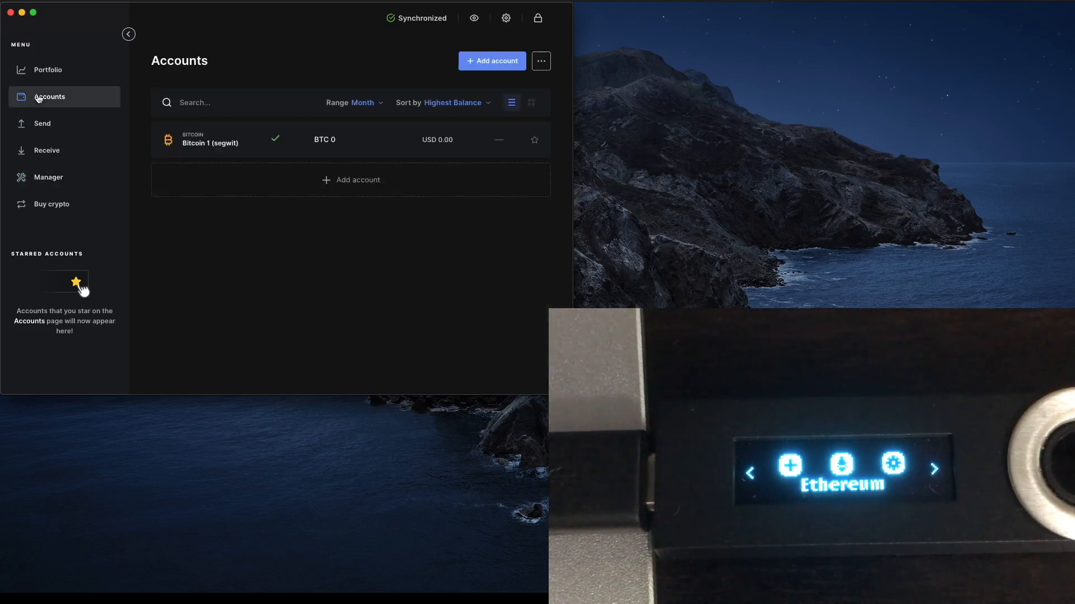
mouse_move(222, 179)
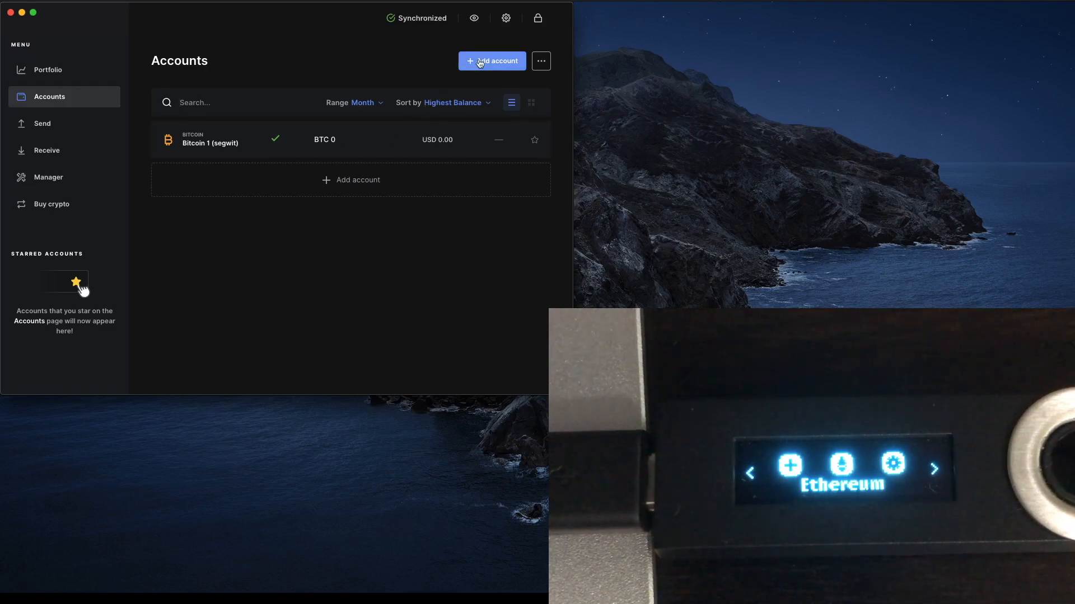
click(492, 61)
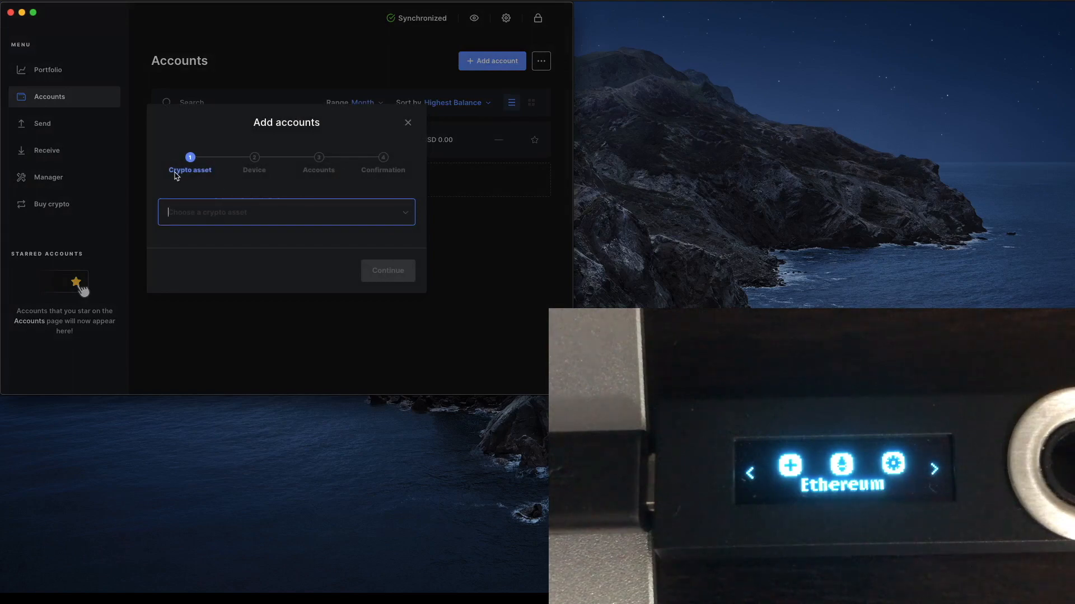
mouse_move(296, 204)
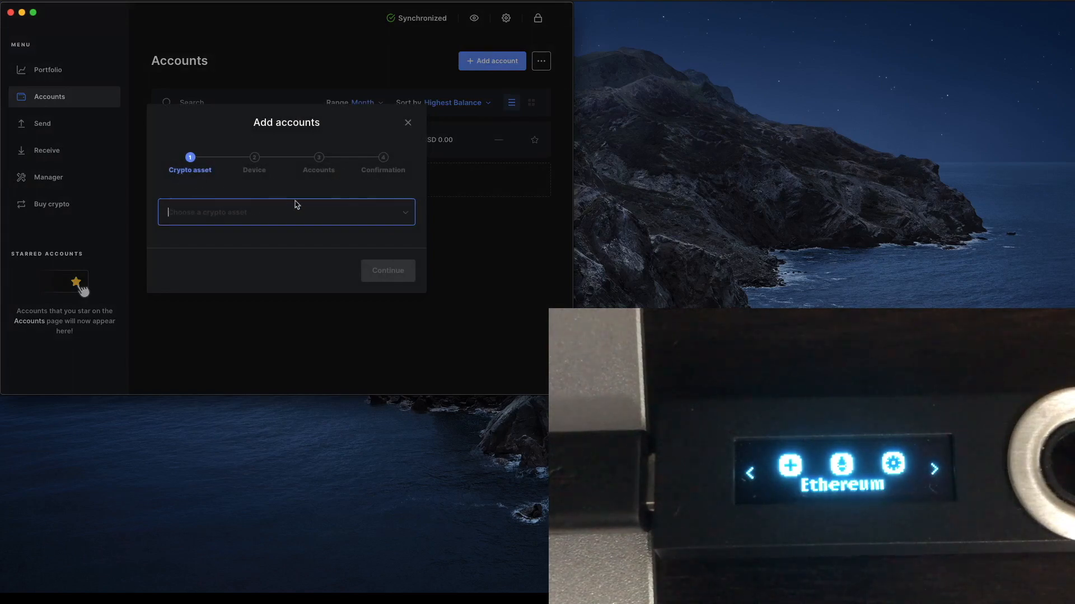
click(287, 213)
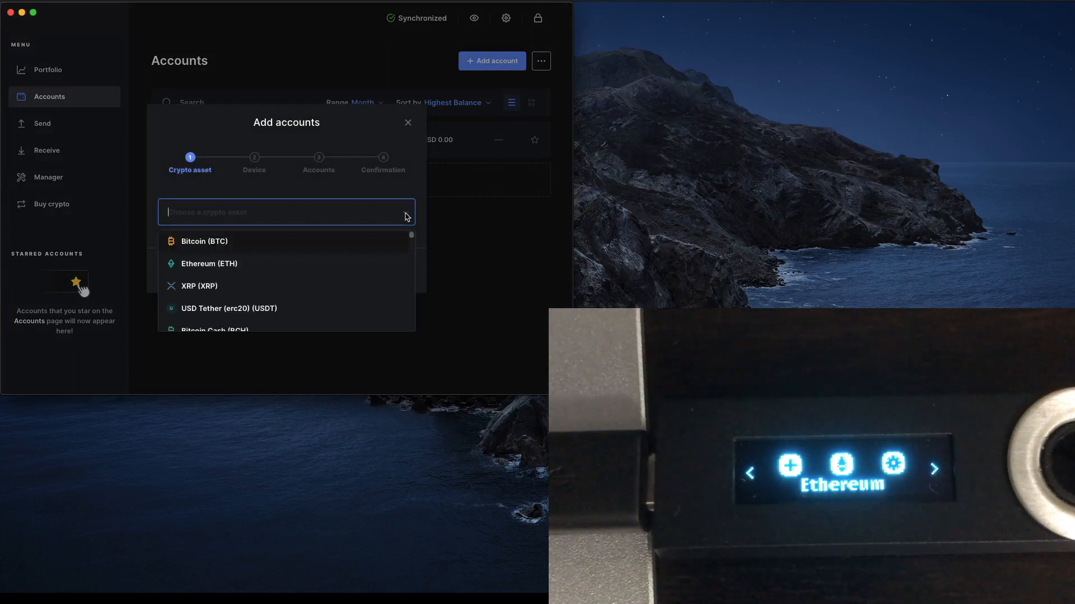
mouse_move(224, 271)
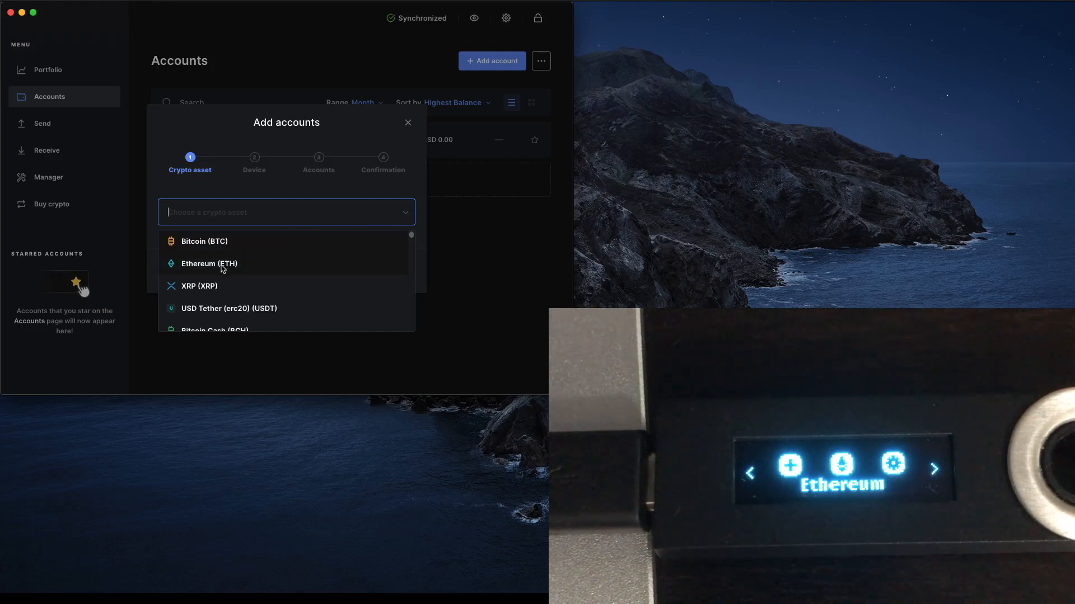
click(208, 263)
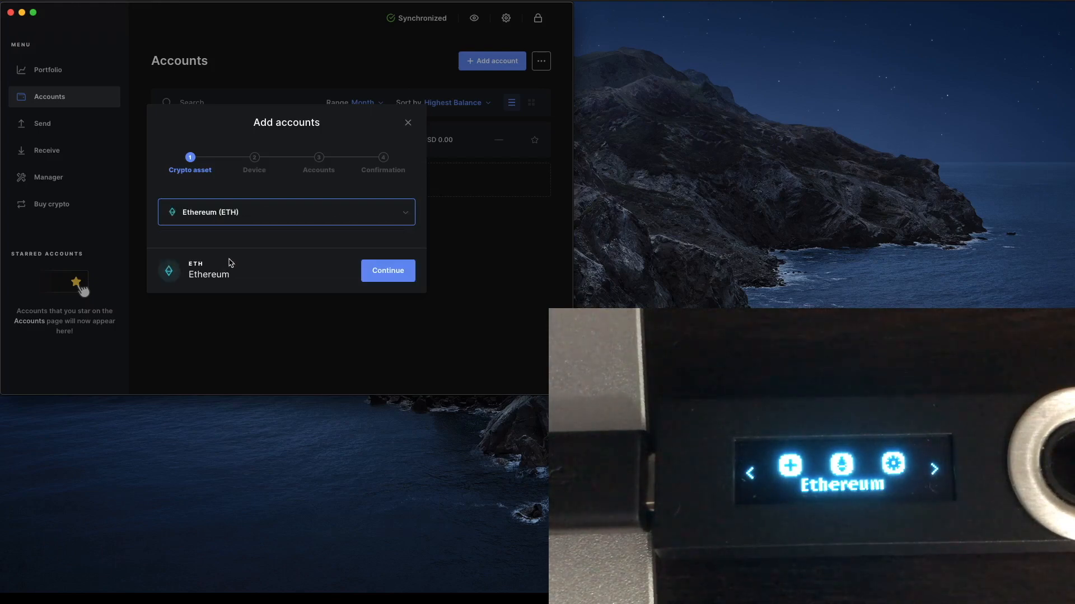
Continue through the device step until Ethereum 1 is offered as an existing account.
click(388, 270)
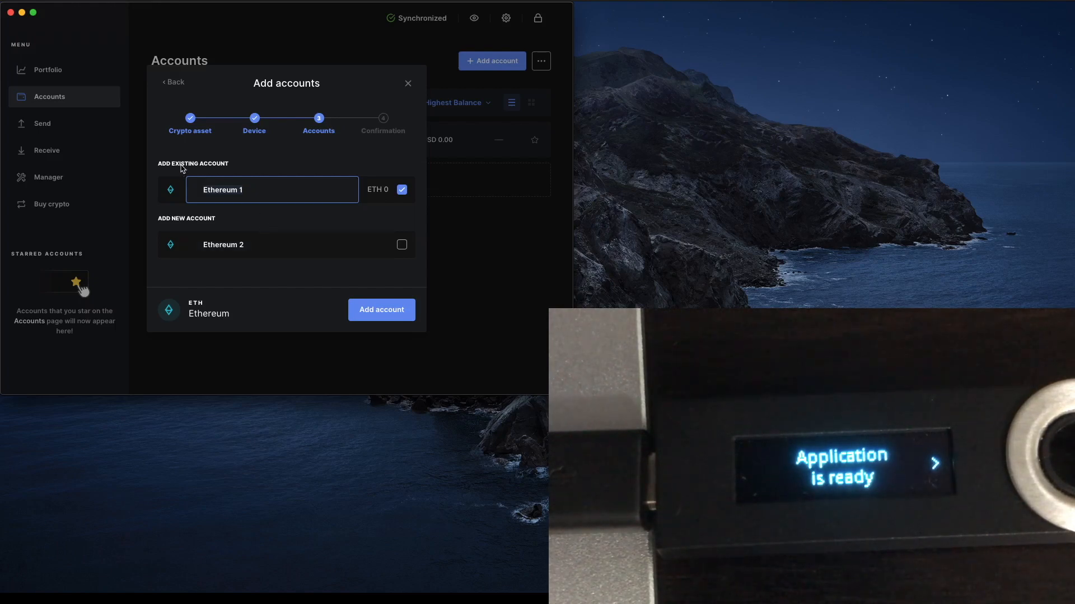
mouse_move(188, 228)
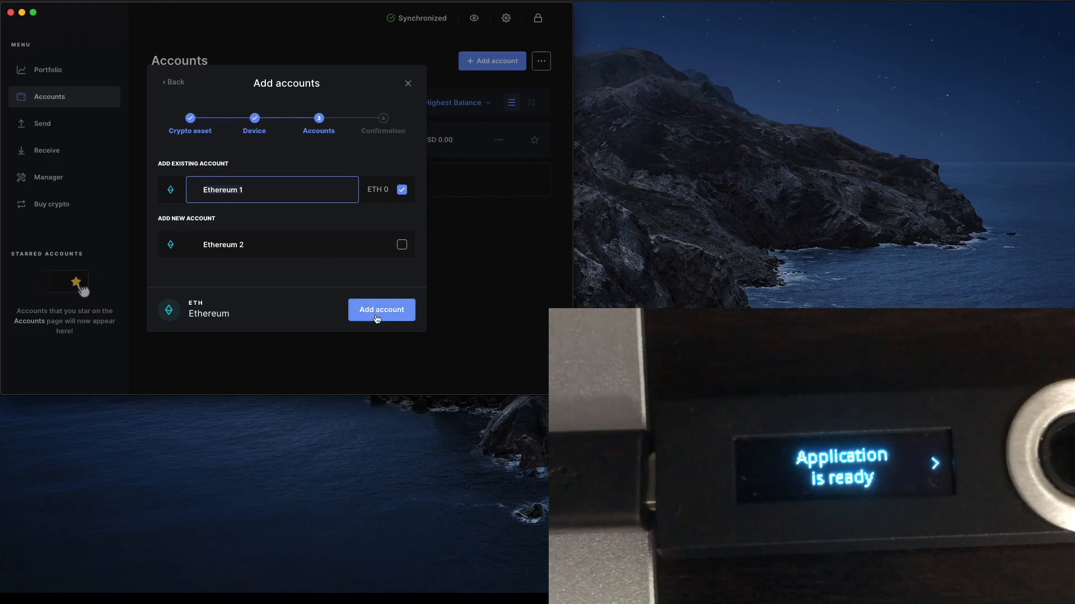
Add the Ethereum 1 account and return to the Accounts list beside Bitcoin 1.
click(381, 309)
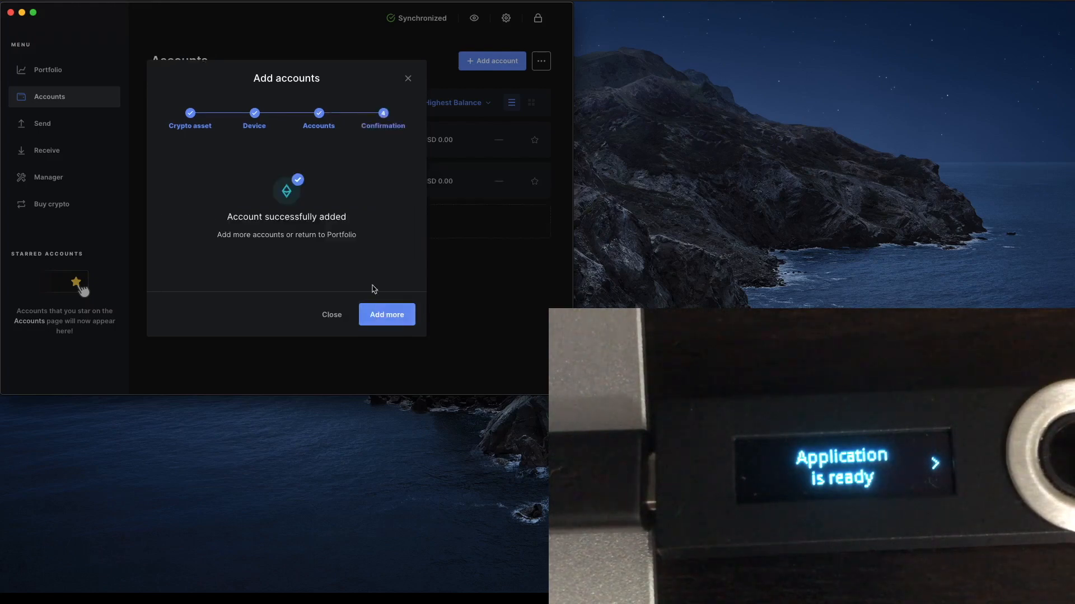
mouse_move(367, 163)
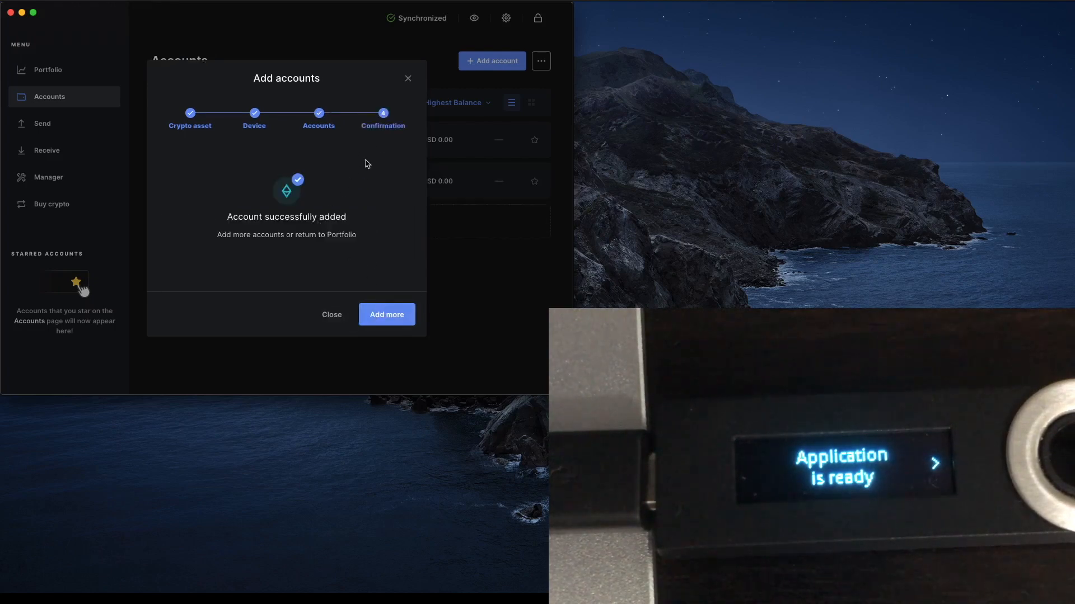
click(331, 315)
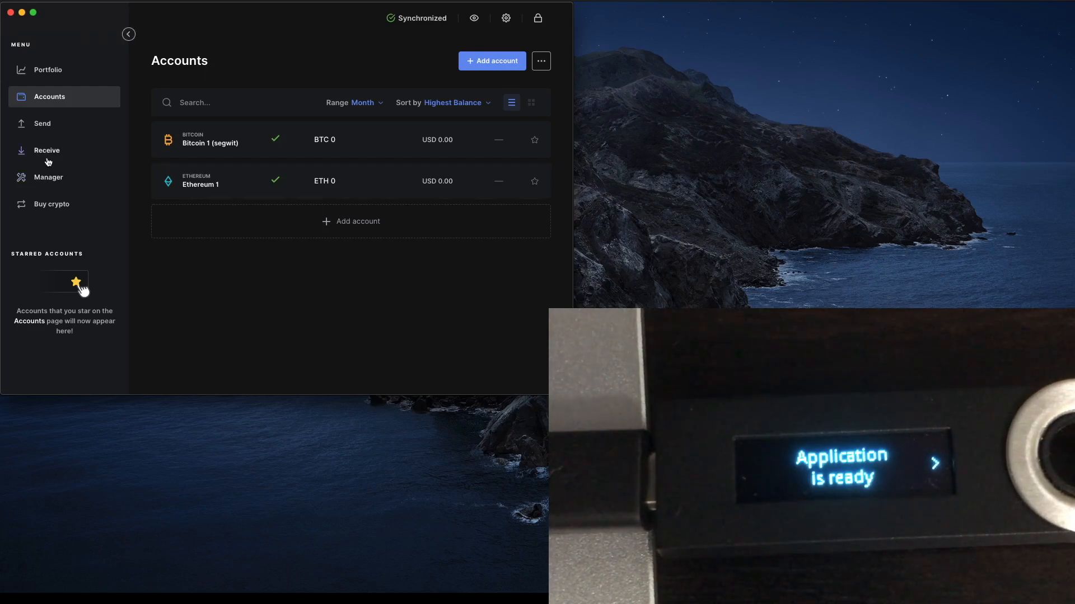
mouse_move(47, 159)
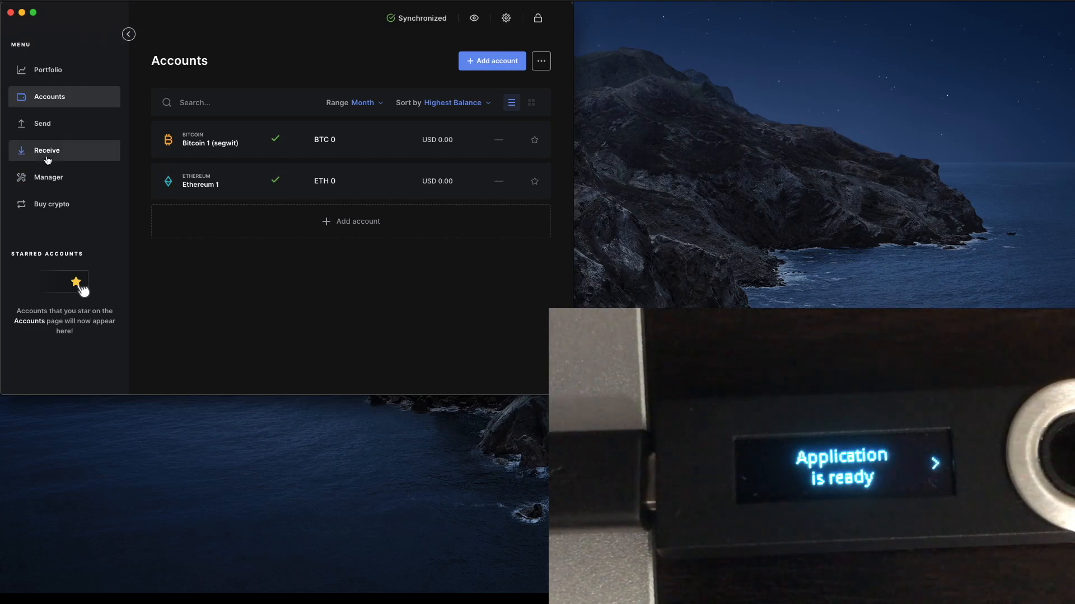
Start a Receive into Ethereum 1 and continue to the device verification step.
click(47, 150)
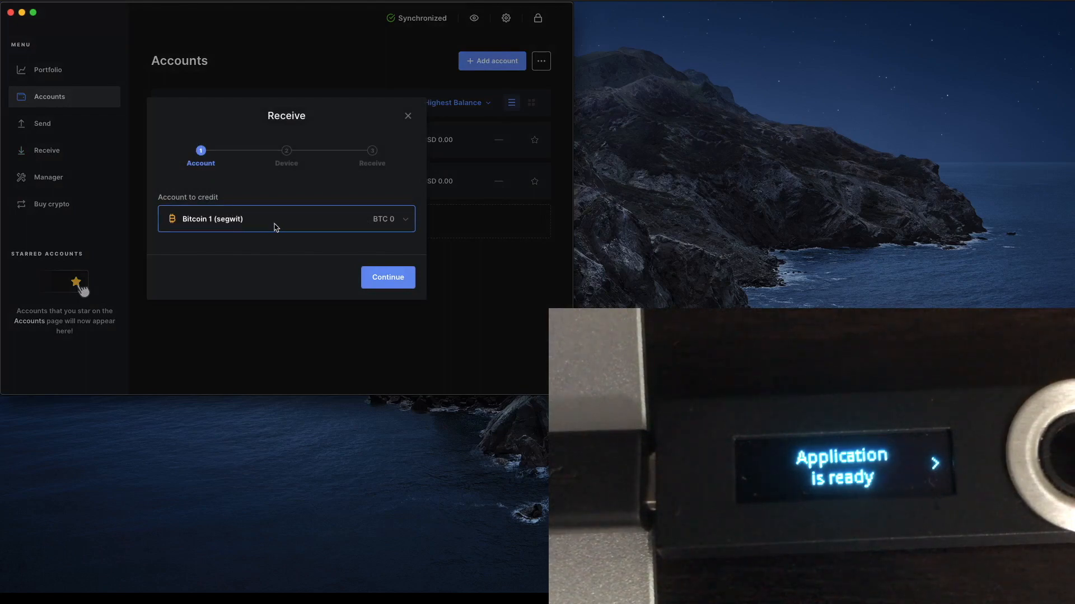
click(287, 219)
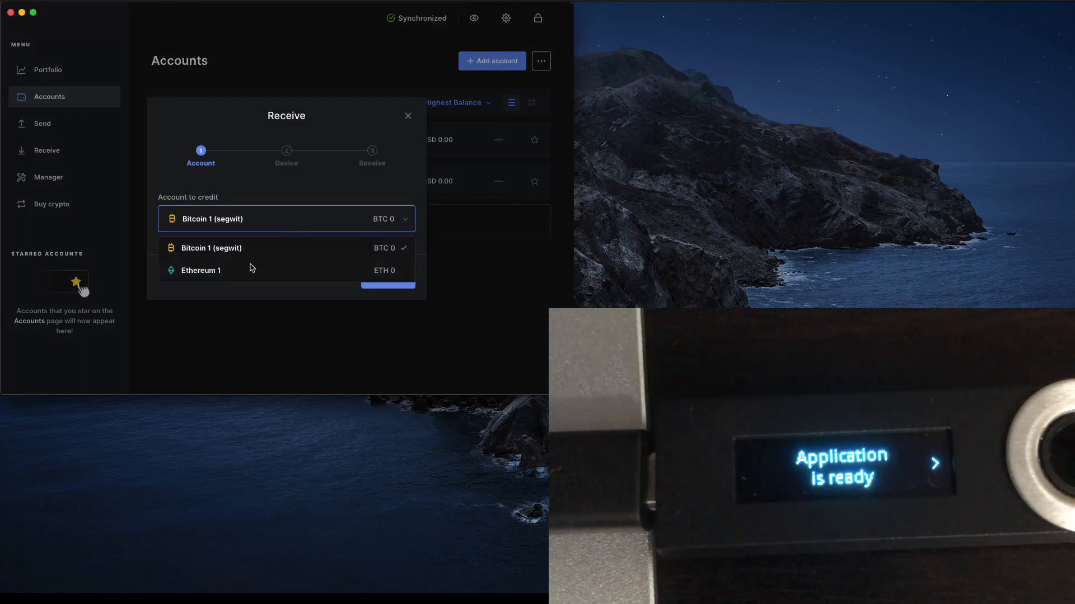
click(201, 270)
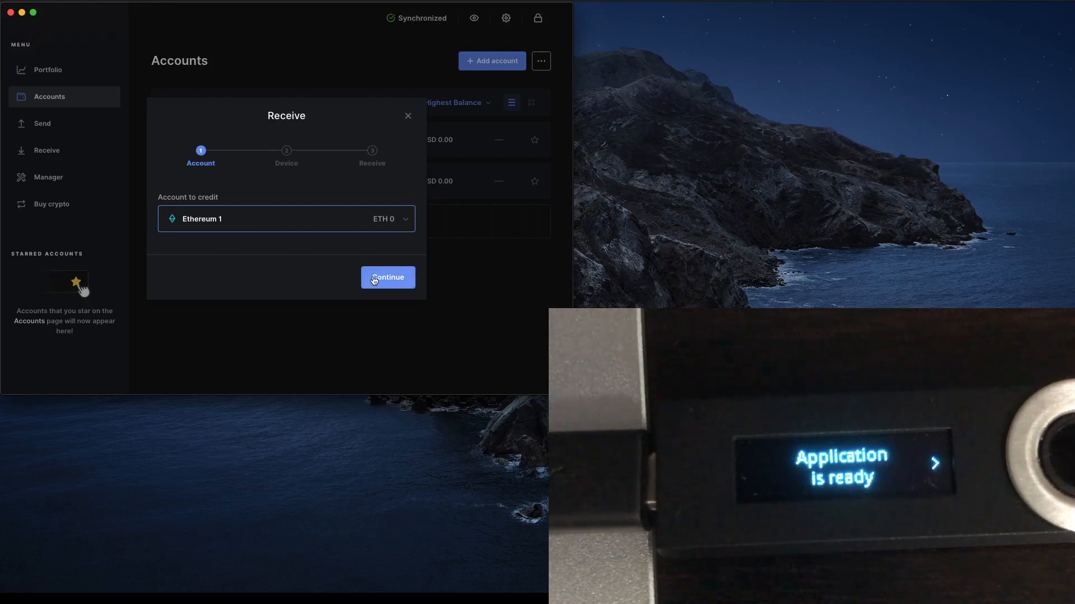
click(387, 278)
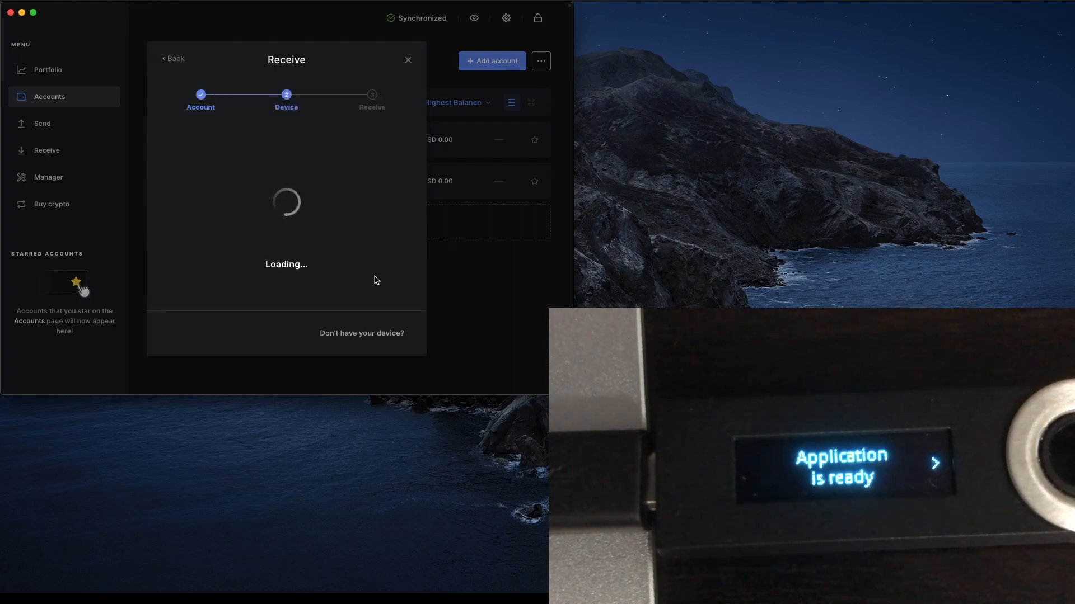
mouse_move(302, 131)
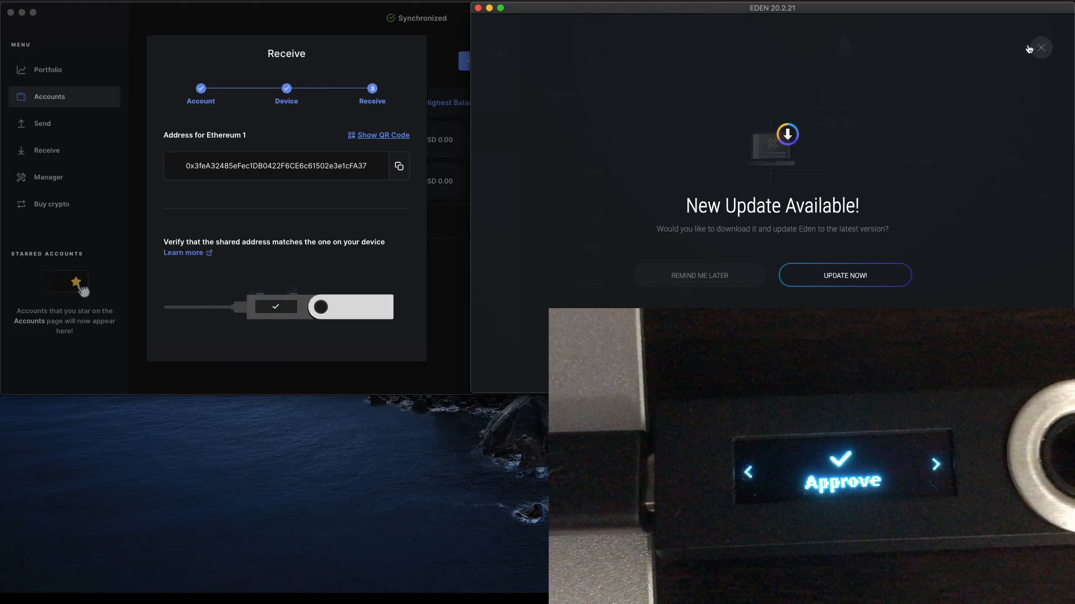
click(1041, 47)
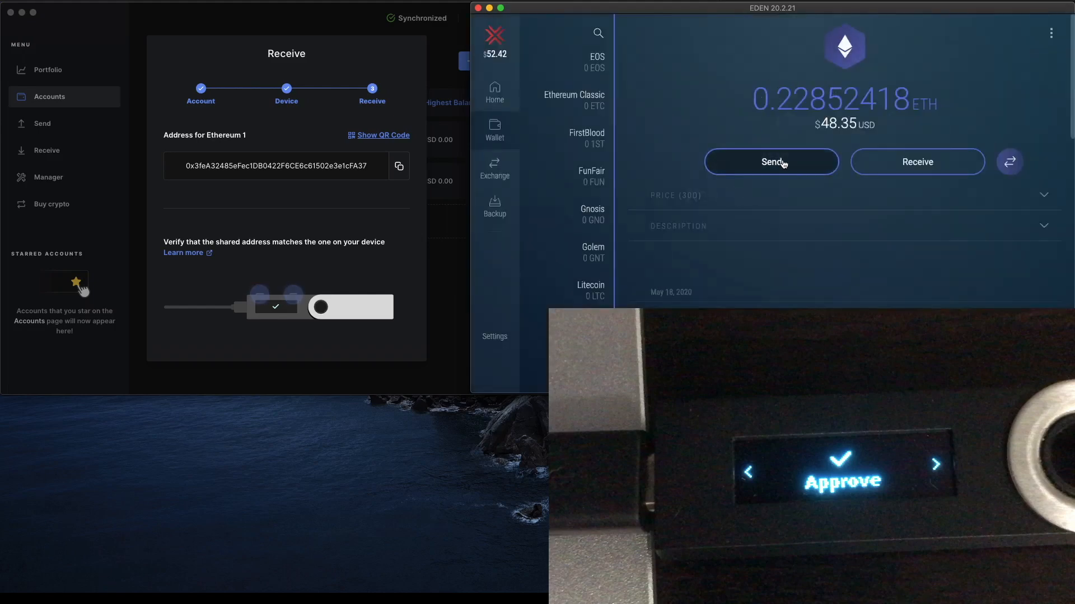
click(772, 161)
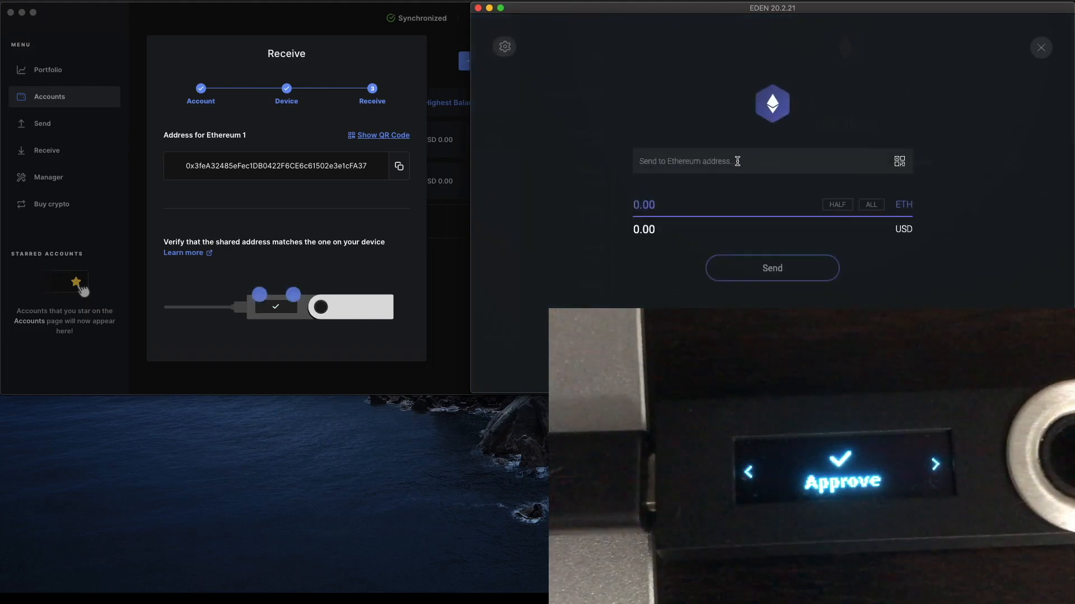
text(0.1)
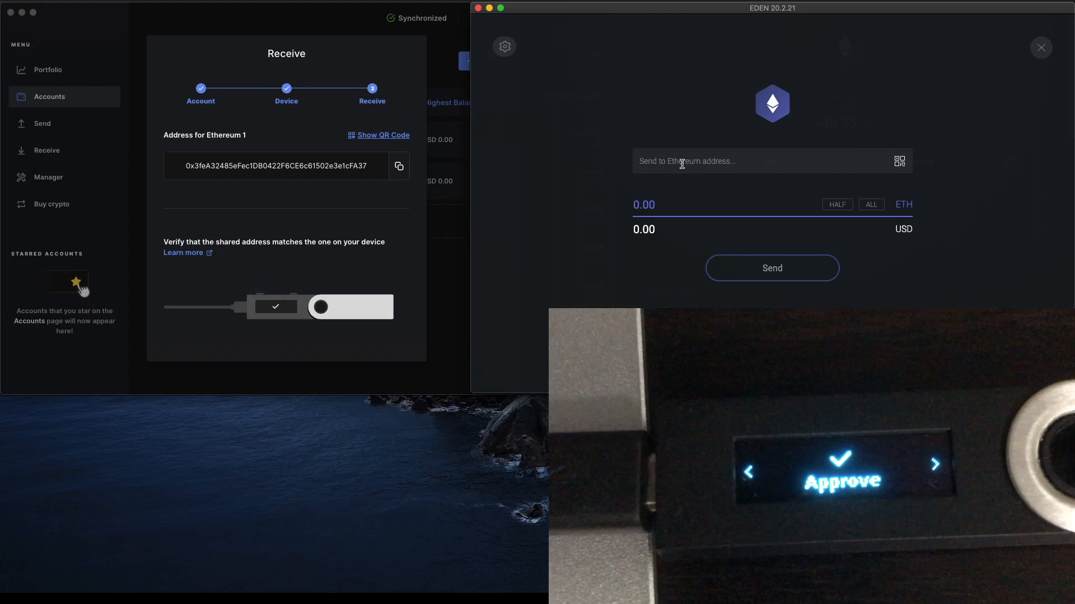
text(0x3feA32485eFec1DB0422F6CE6c61502e3e1cFA37)
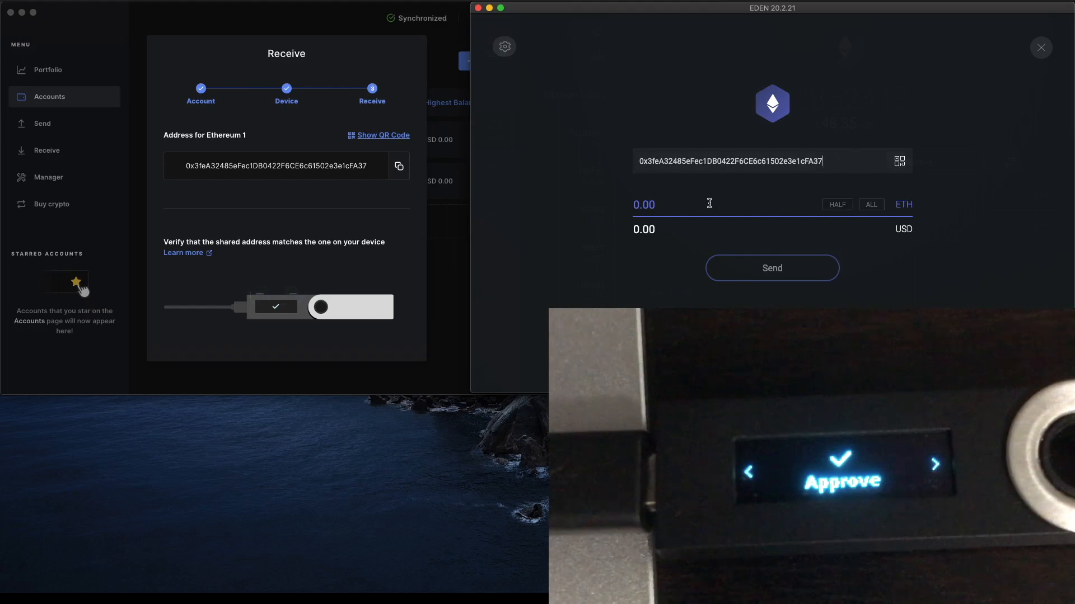
text(0.10)
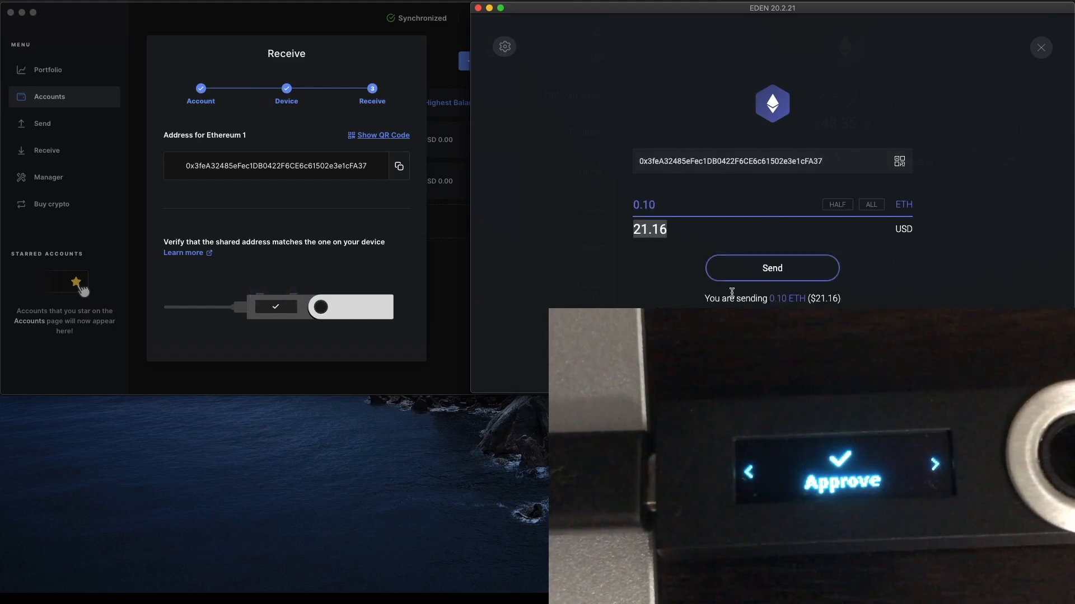
mouse_move(748, 268)
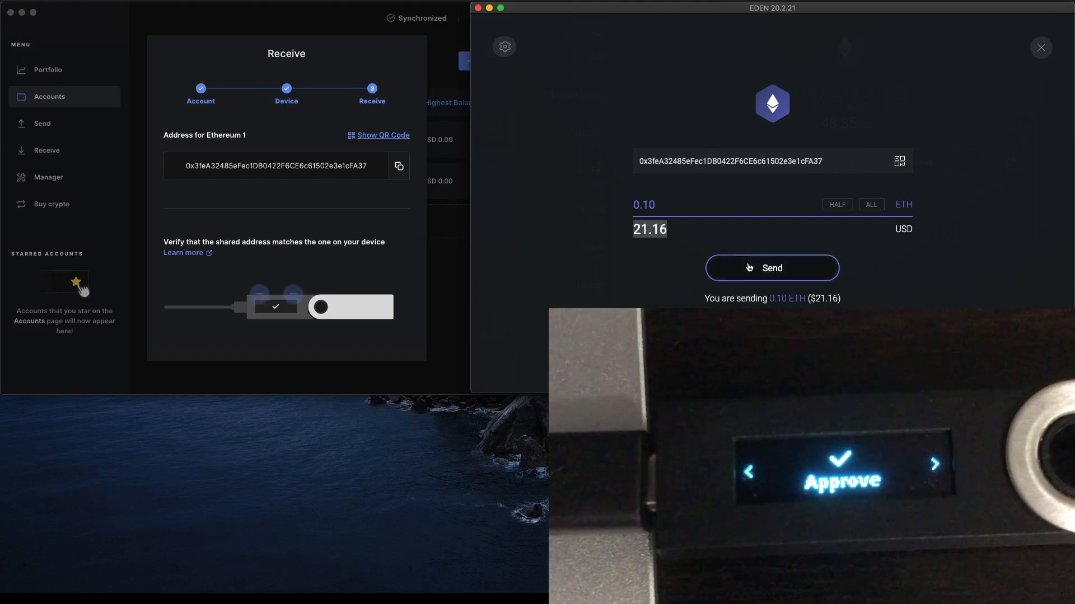
click(772, 268)
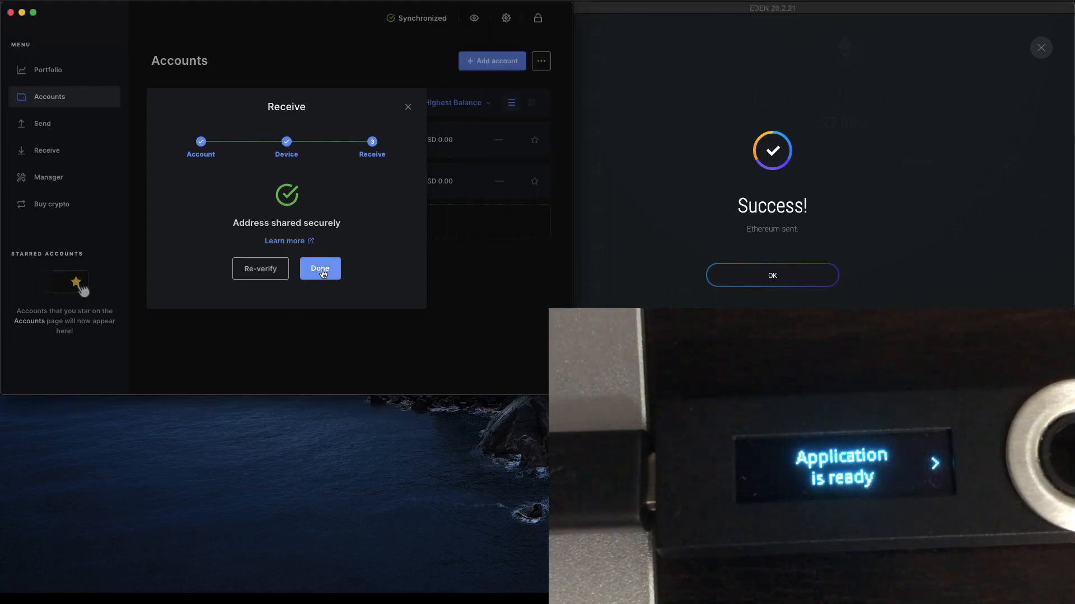
Dismiss the receive confirmation with Done and watch Ethereum 1 reach ETH 0.1.
click(320, 269)
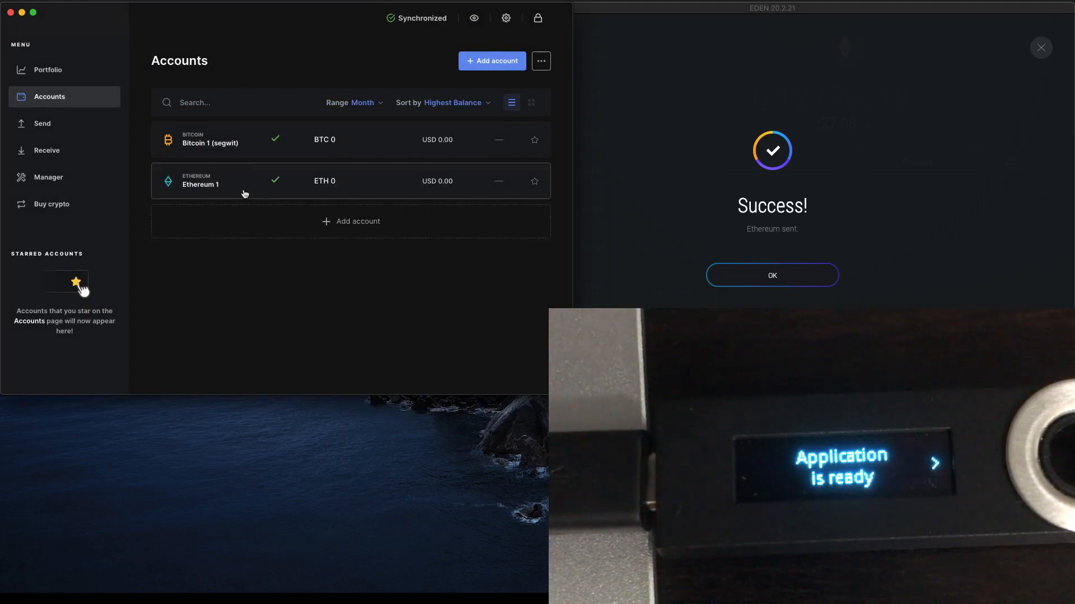
mouse_move(241, 190)
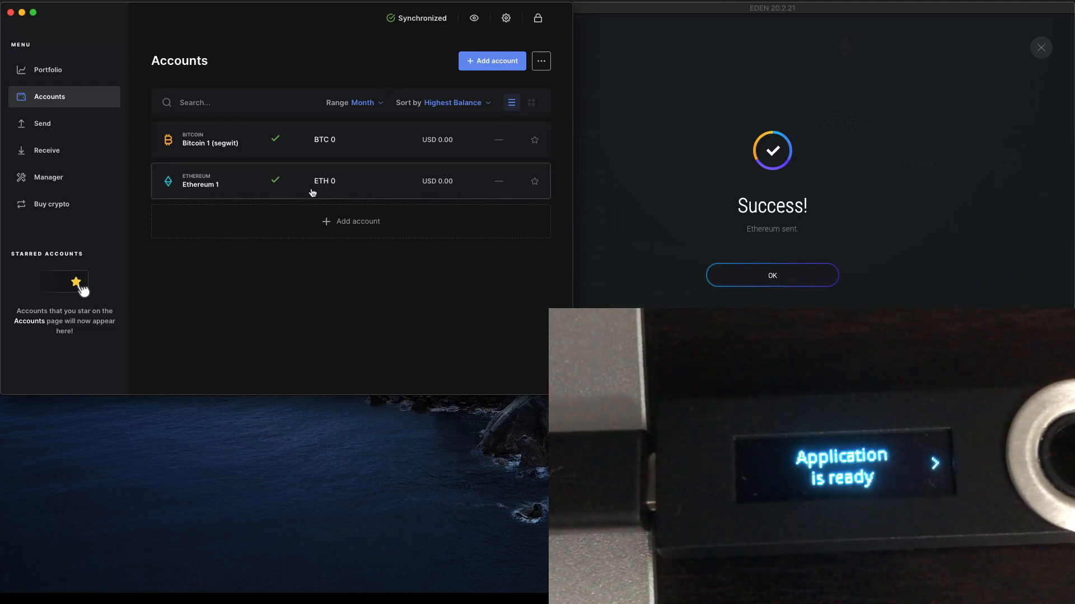
mouse_move(242, 197)
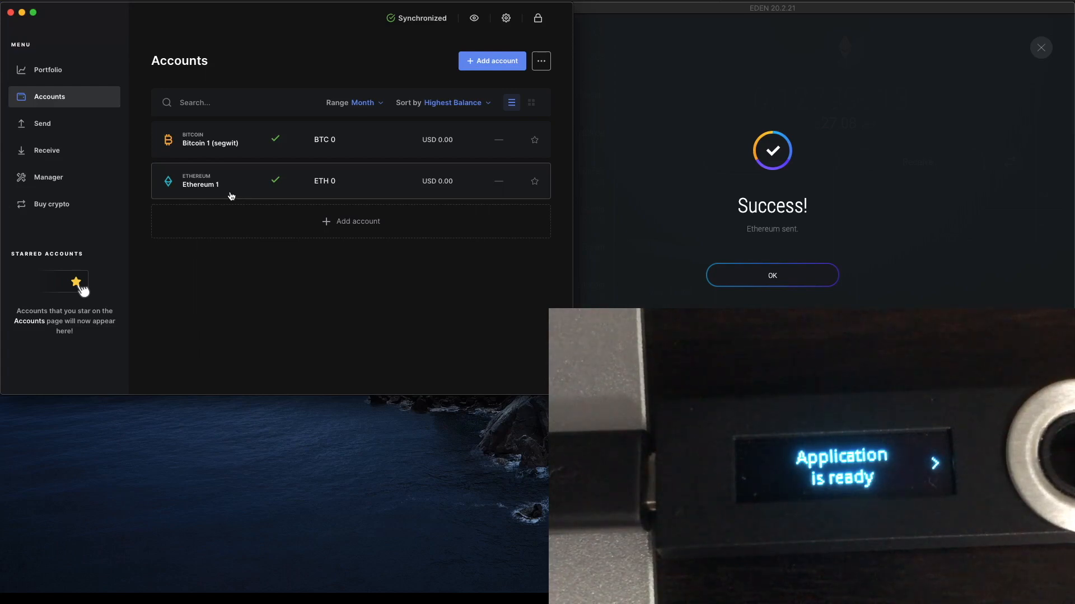
click(772, 276)
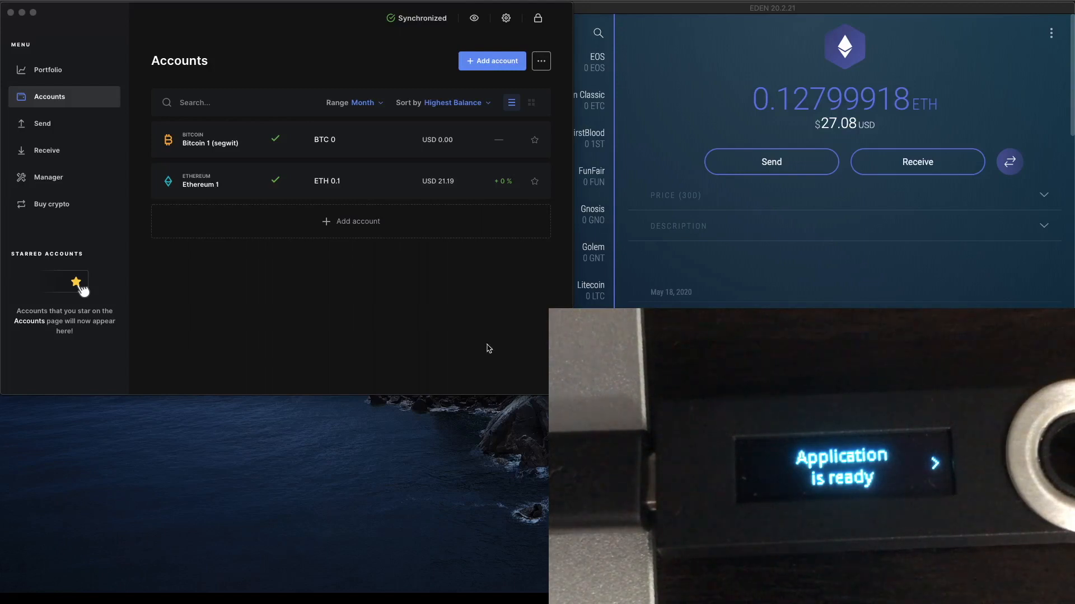
mouse_move(329, 195)
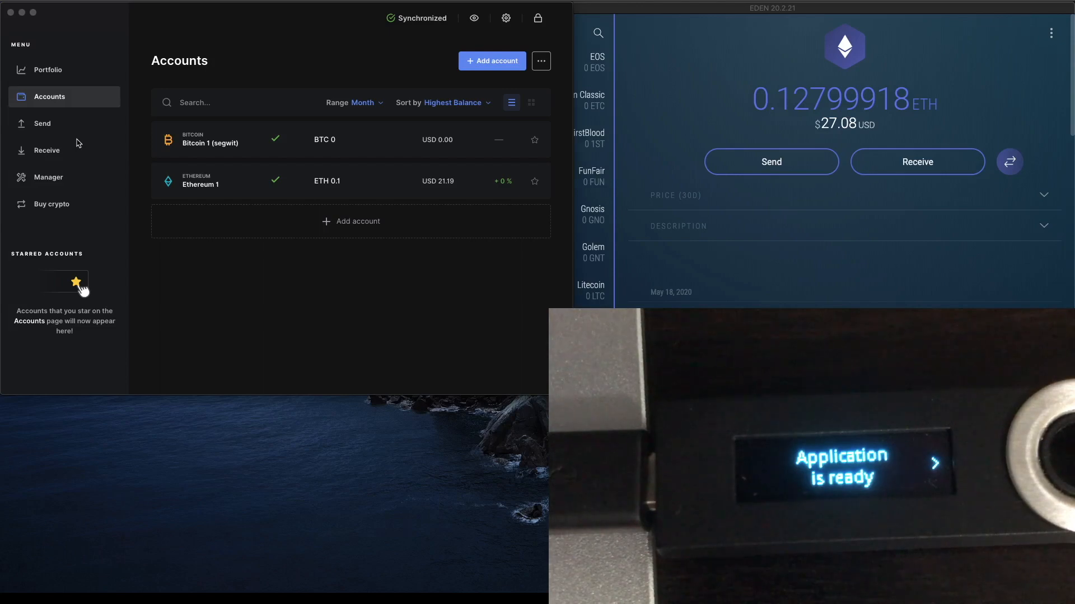
mouse_move(45, 125)
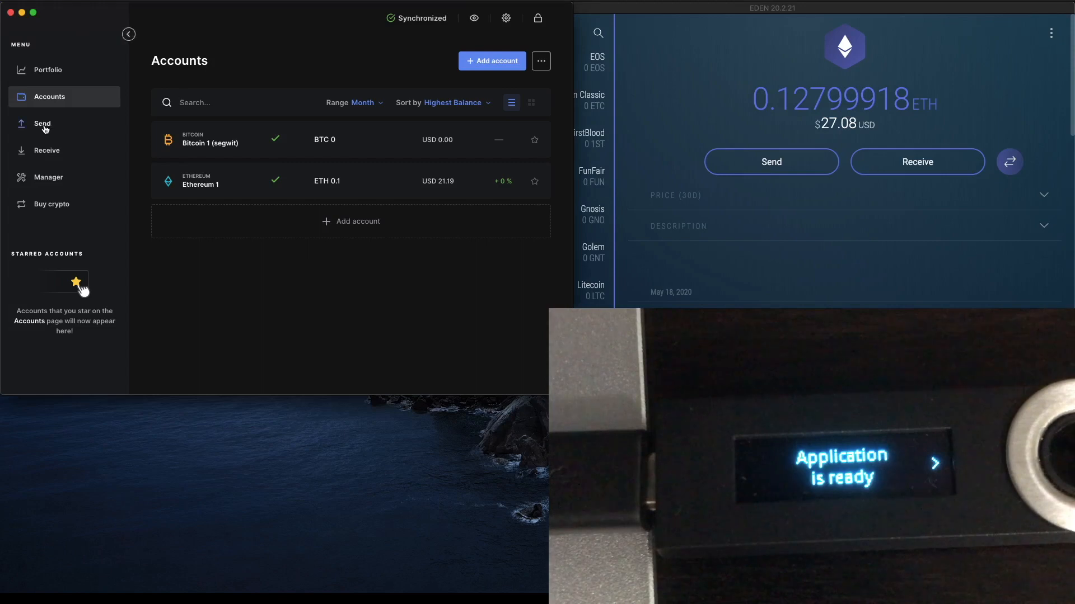
Begin a Send and copy the Eden wallet's own Ethereum receiving address.
click(43, 123)
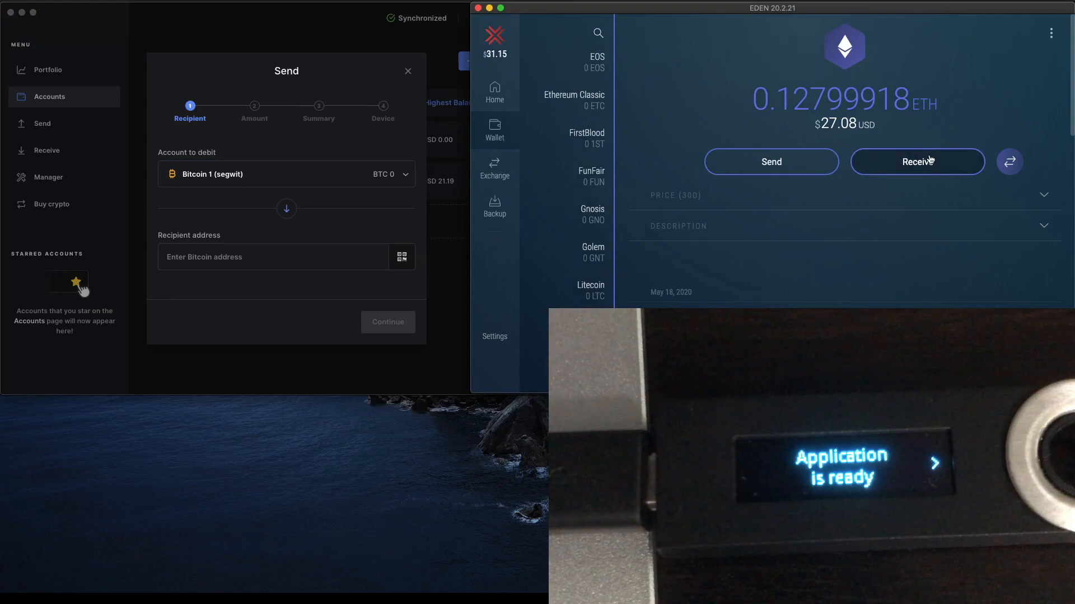
click(918, 162)
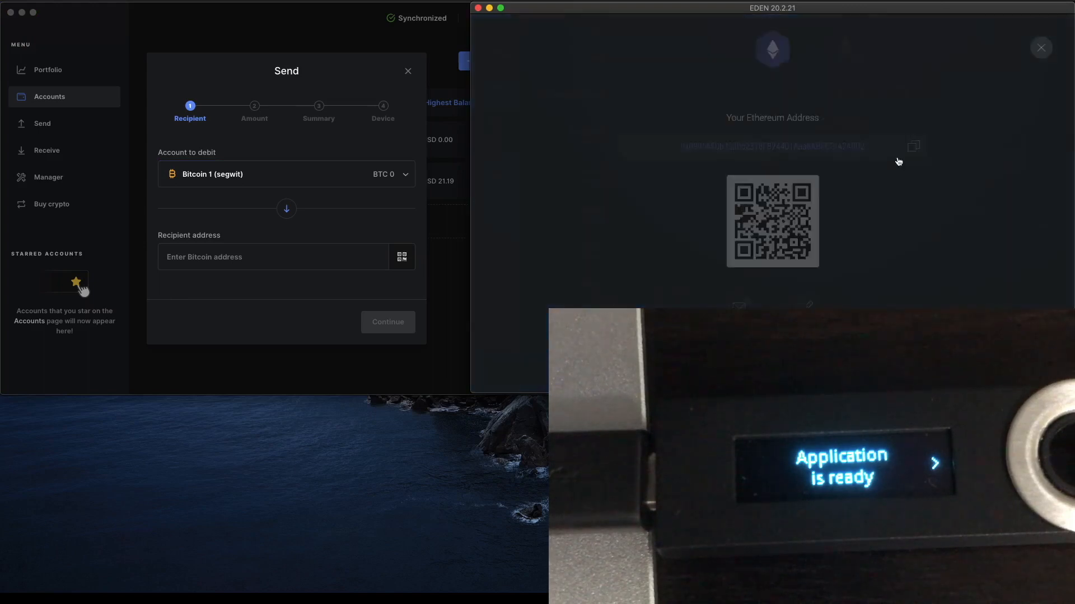
click(913, 145)
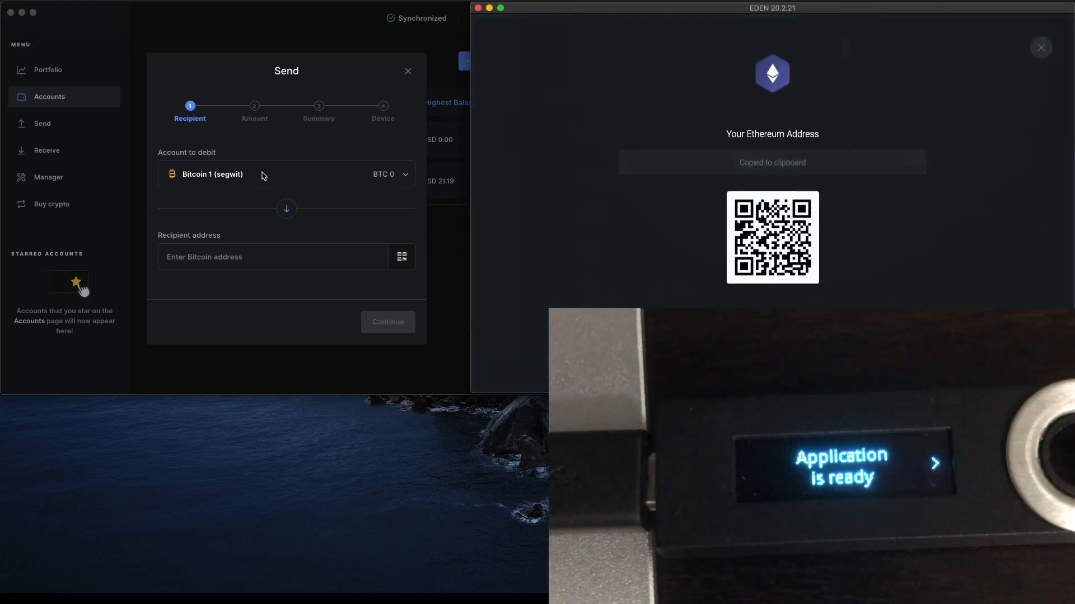
click(309, 173)
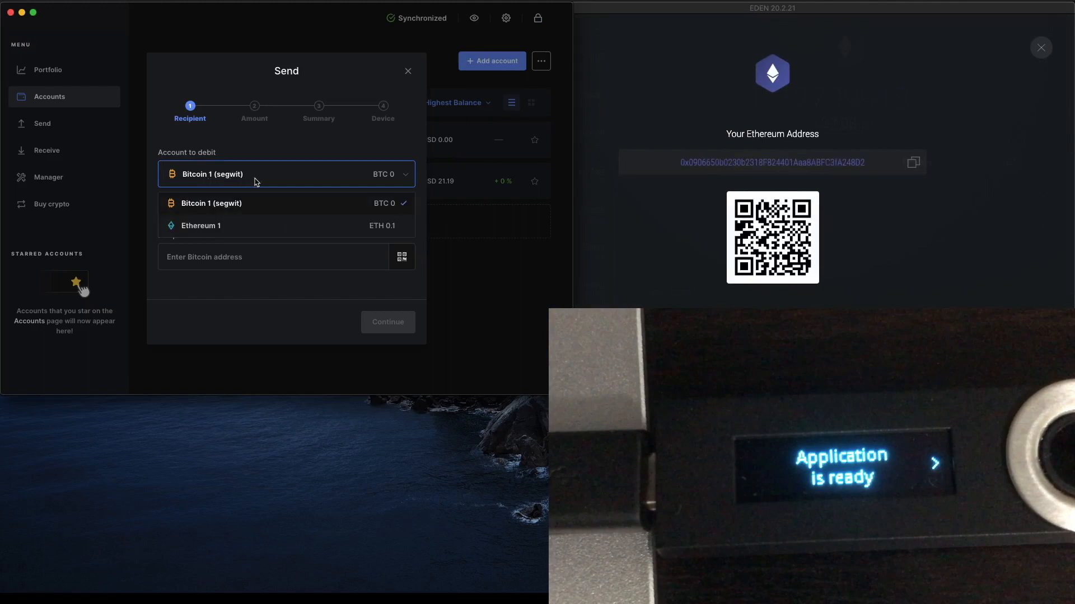
click(200, 226)
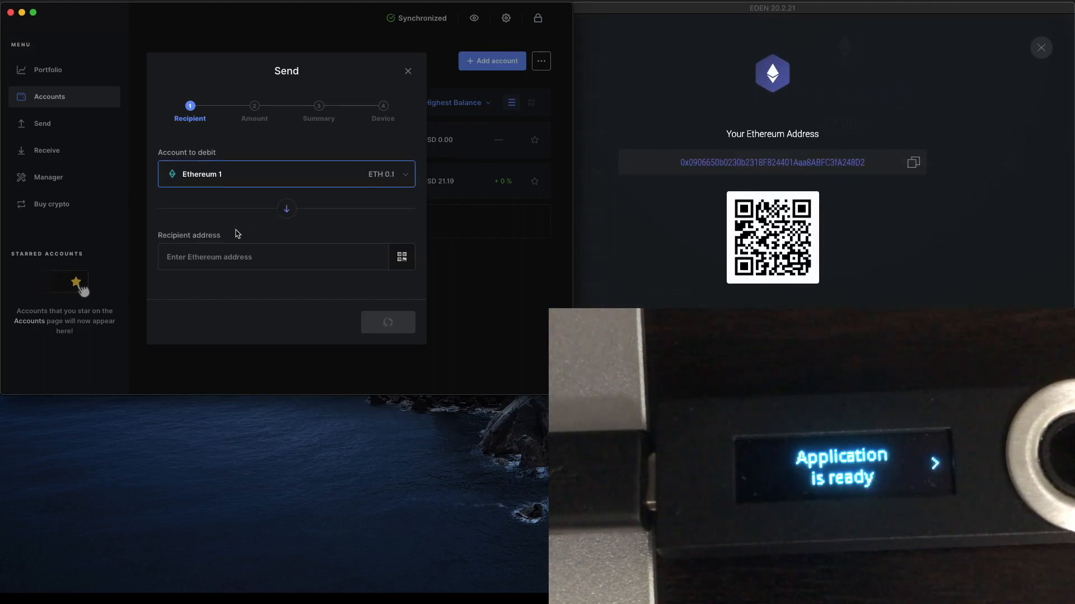
text(0x0906650b0230b2318F824401Aaa8ABFC3fA248D2)
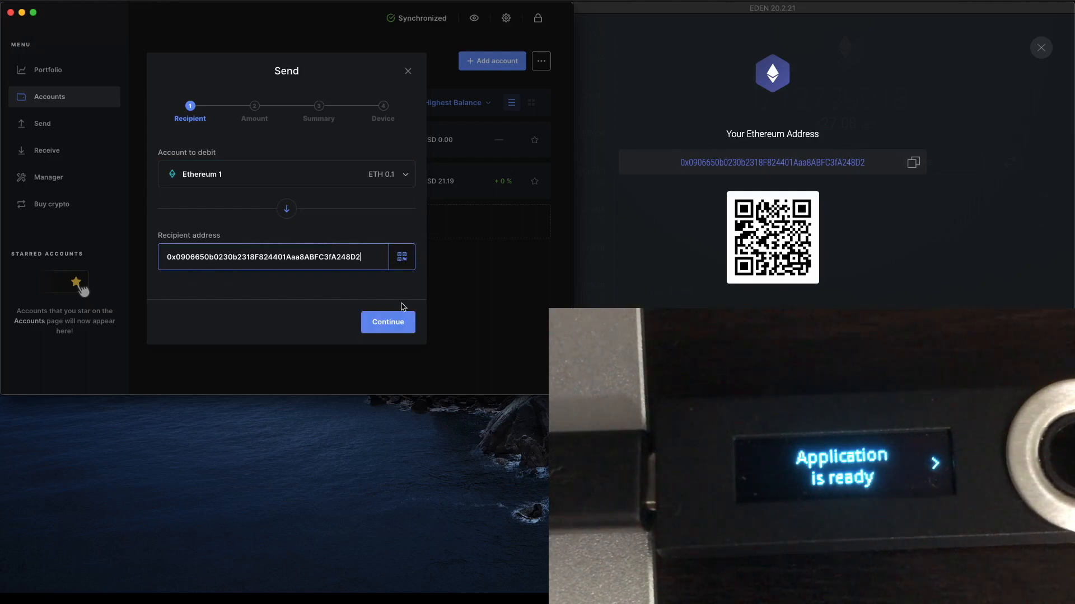
click(387, 322)
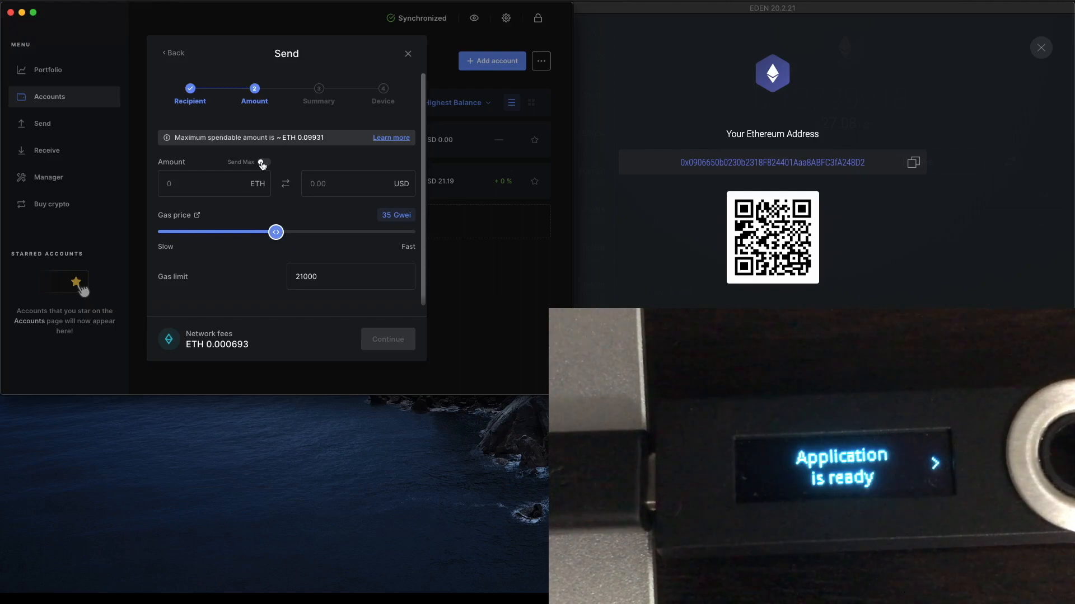
Toggle Send Max and continue to the Summary showing 0.099307 ETH plus 0.000693 fees.
click(264, 161)
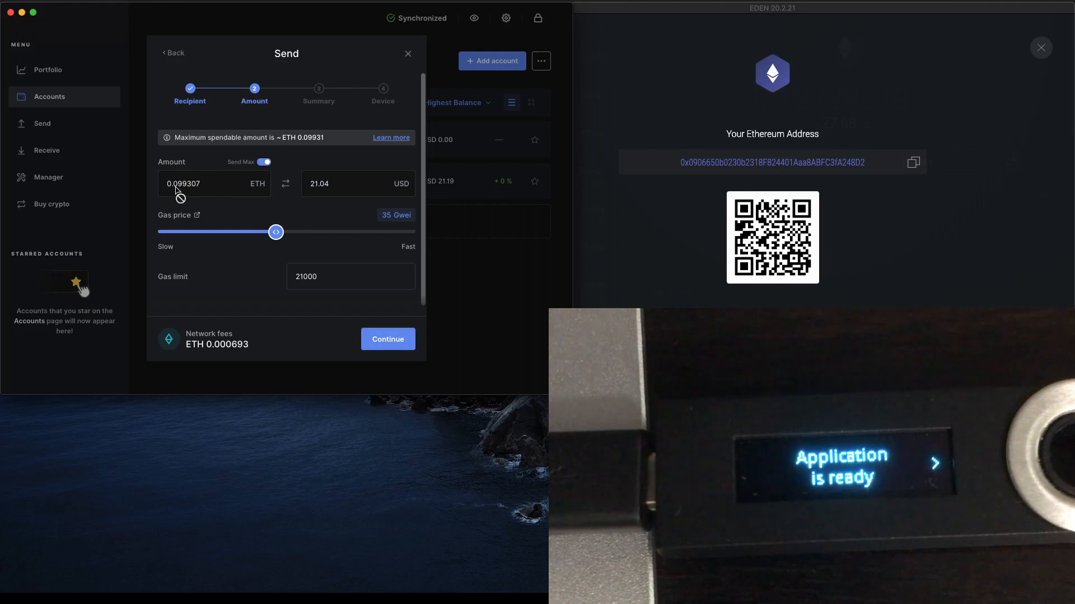
mouse_move(183, 195)
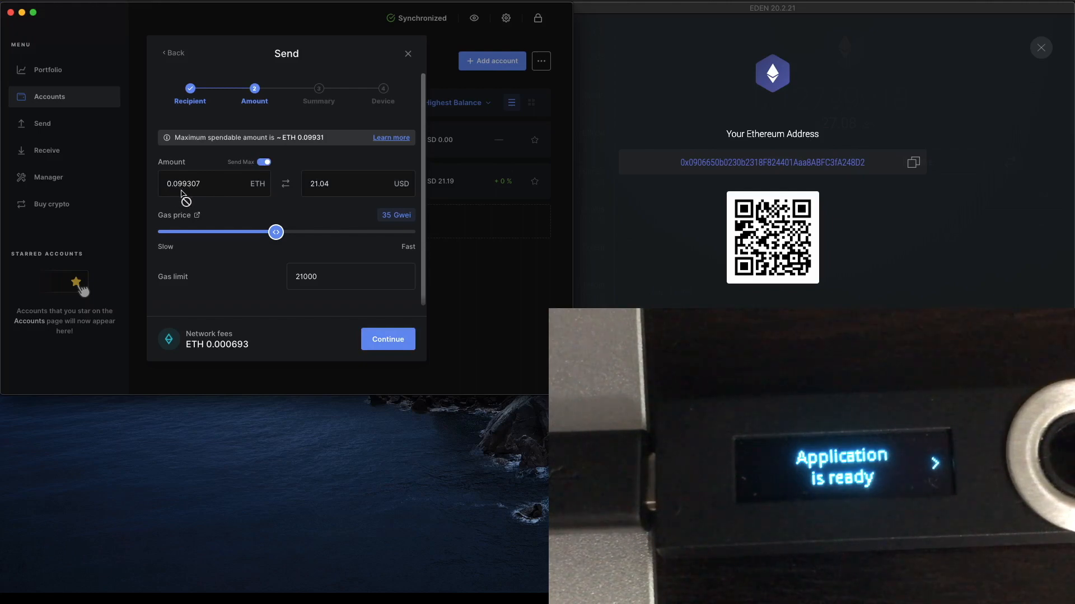
mouse_move(277, 277)
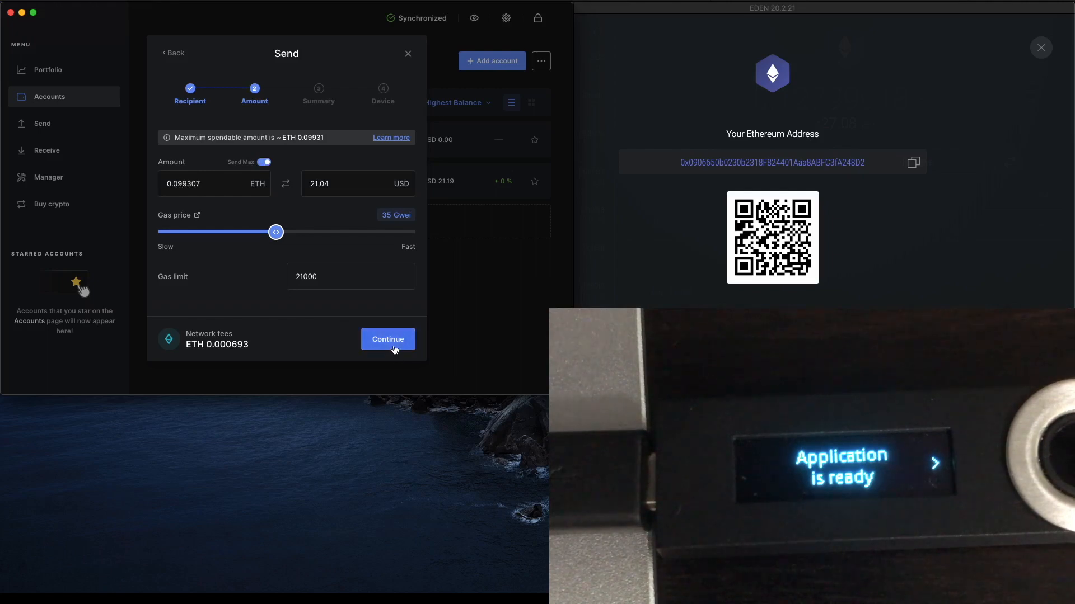
click(388, 339)
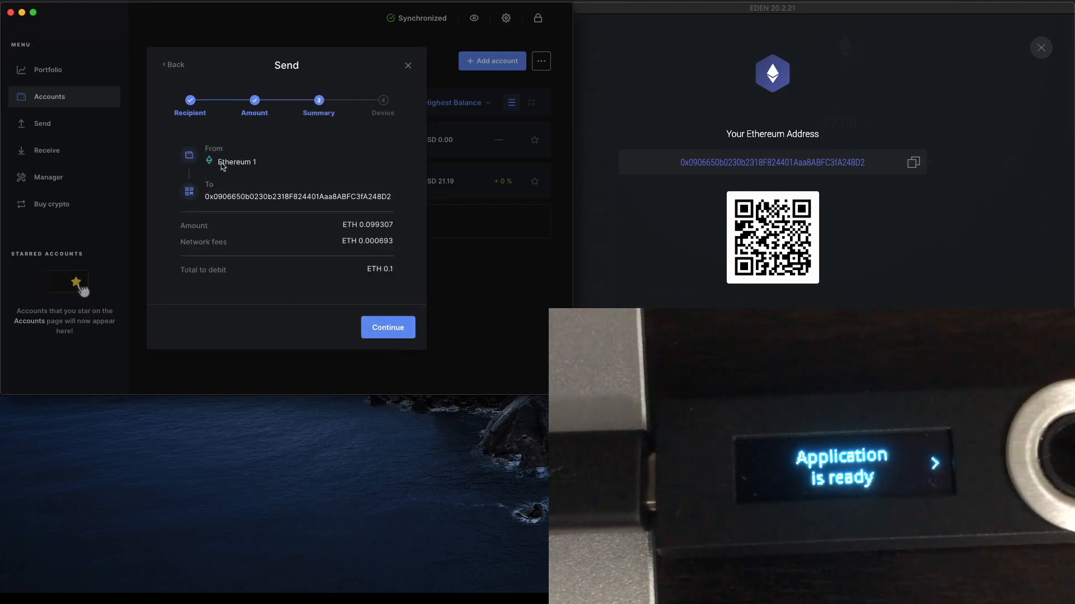
mouse_move(213, 202)
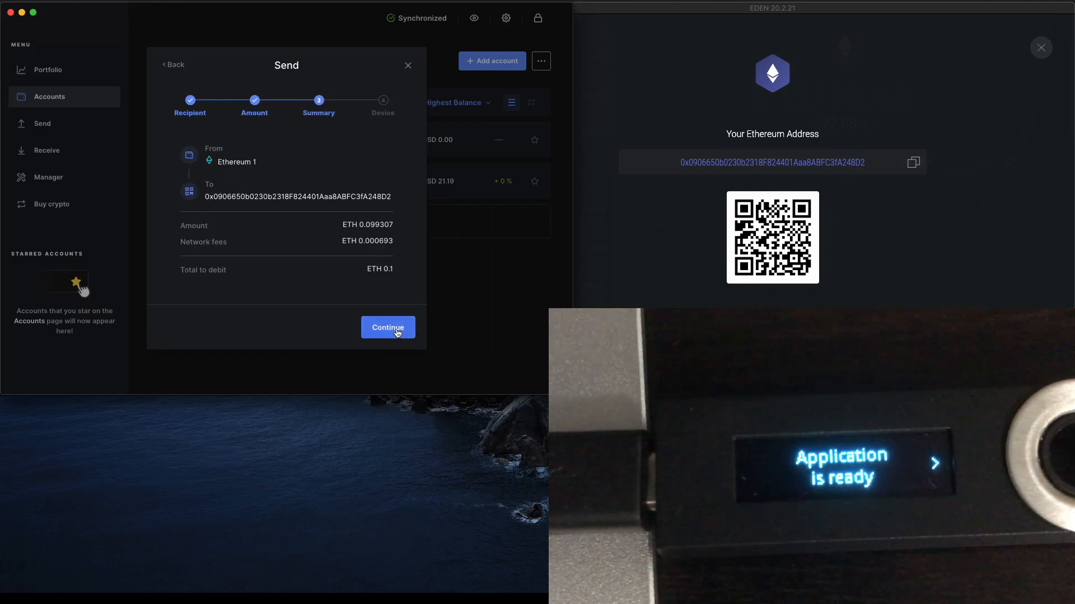
Continue from the Summary and approve on the Ledger device until Transaction sent appears.
click(388, 327)
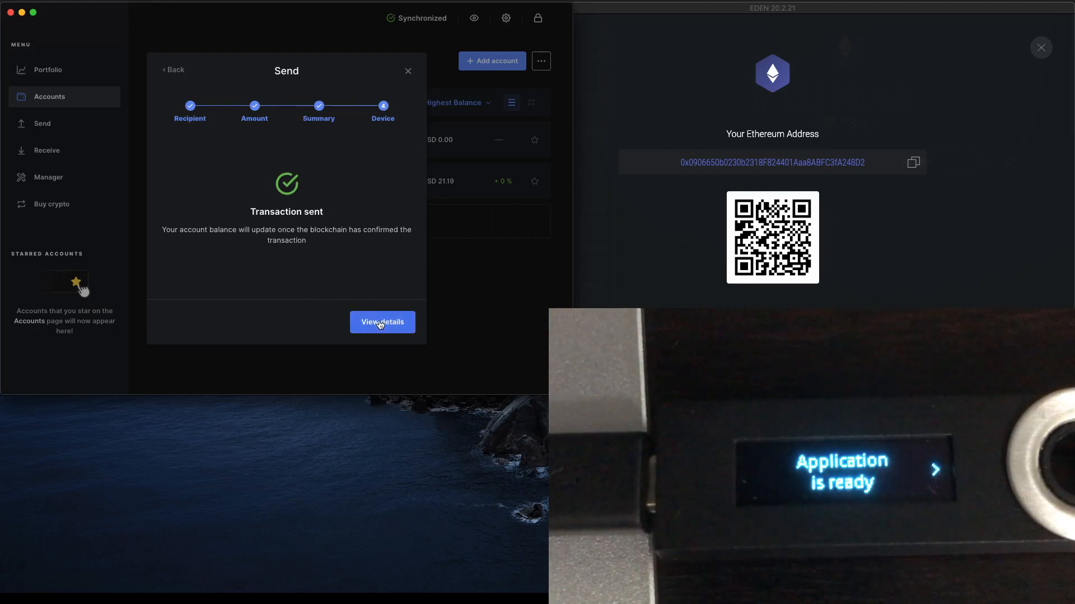
View the unconfirmed 0.1 ETH send's details, close Eden's receive screen, and open it in the block explorer.
click(383, 322)
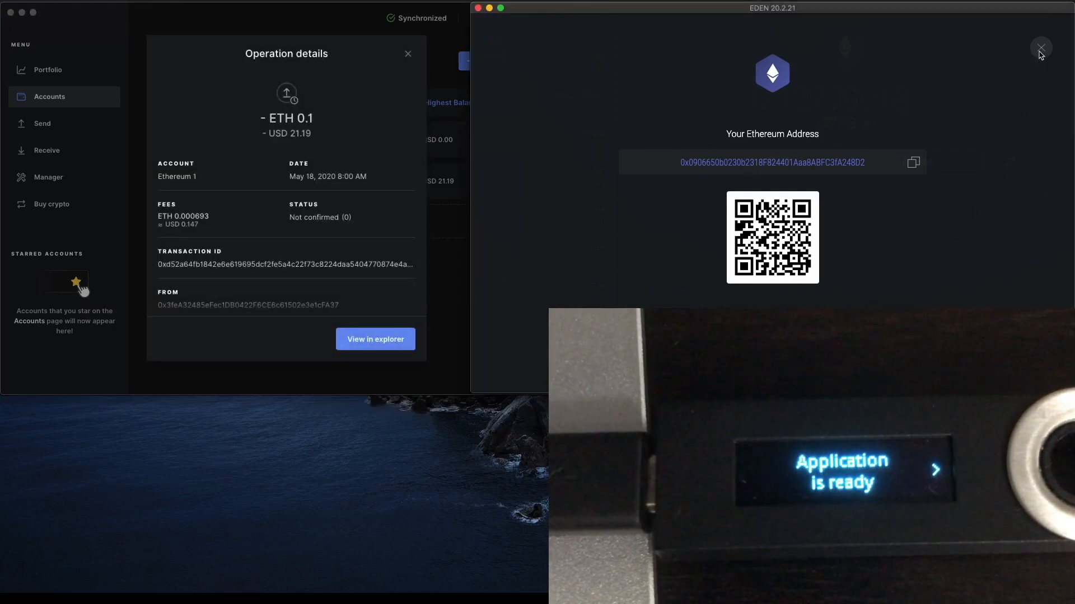
click(1041, 47)
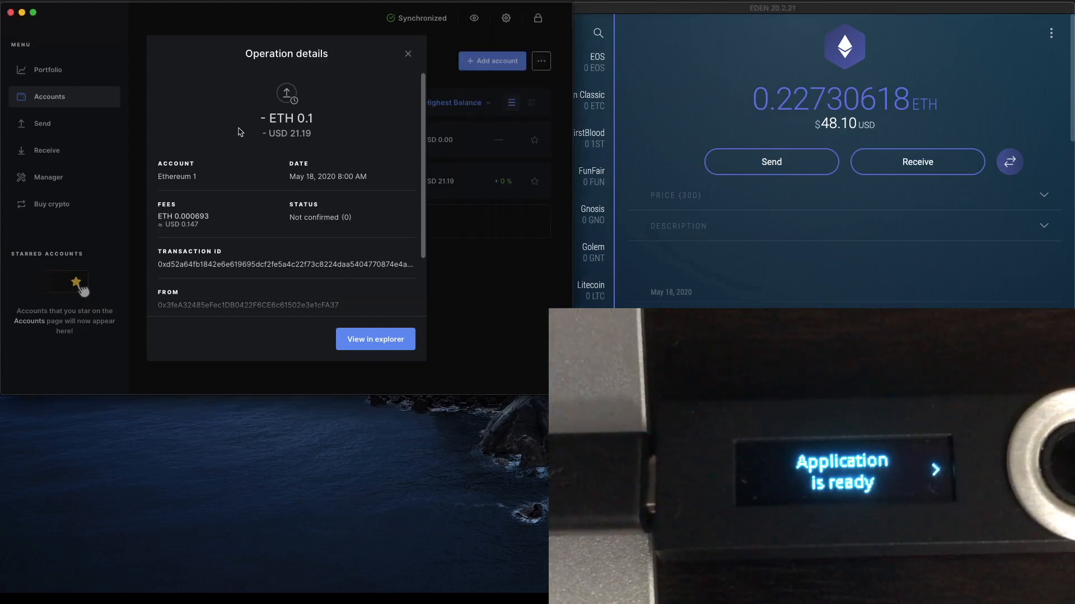
mouse_move(354, 342)
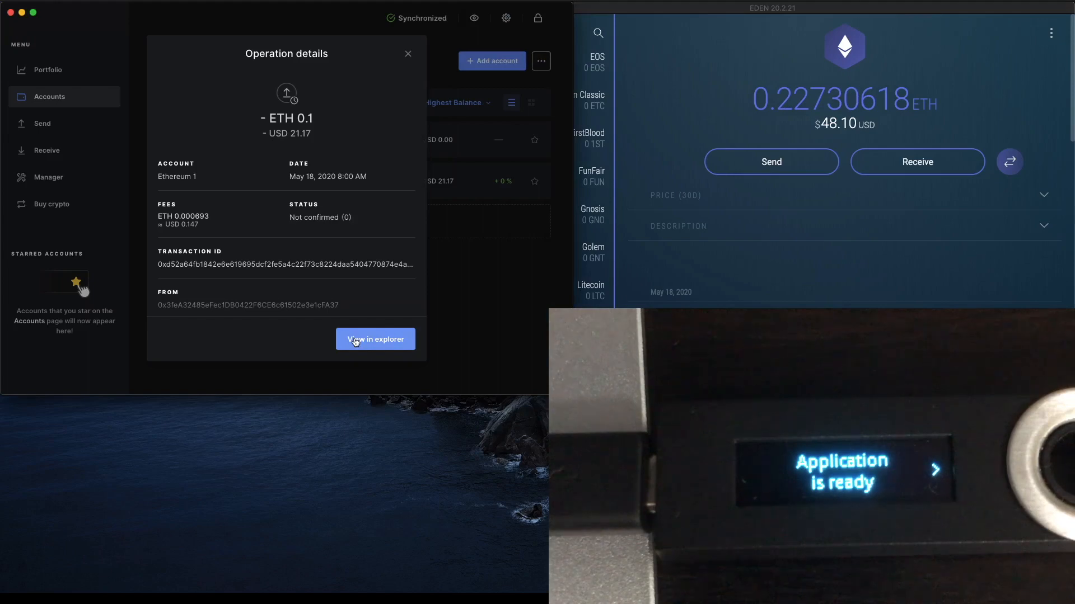
click(408, 52)
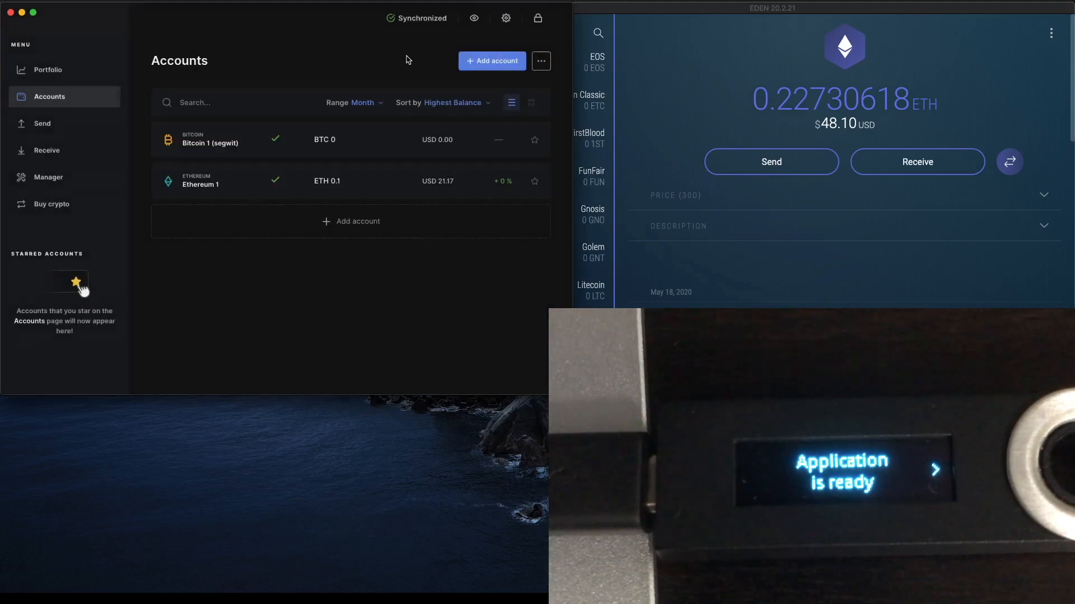